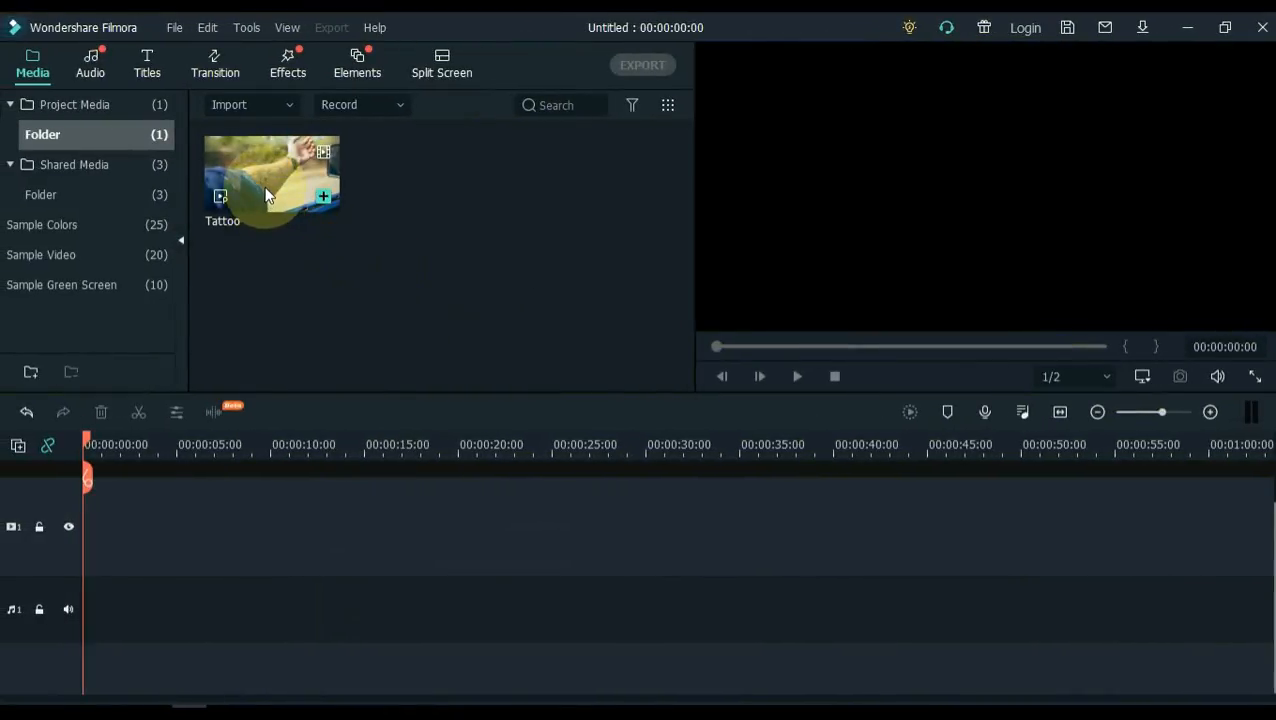
Add the Tattoo clip to the video track, keep 1920x1080 25fps settings, and play it.
drag(270, 175, 120, 525)
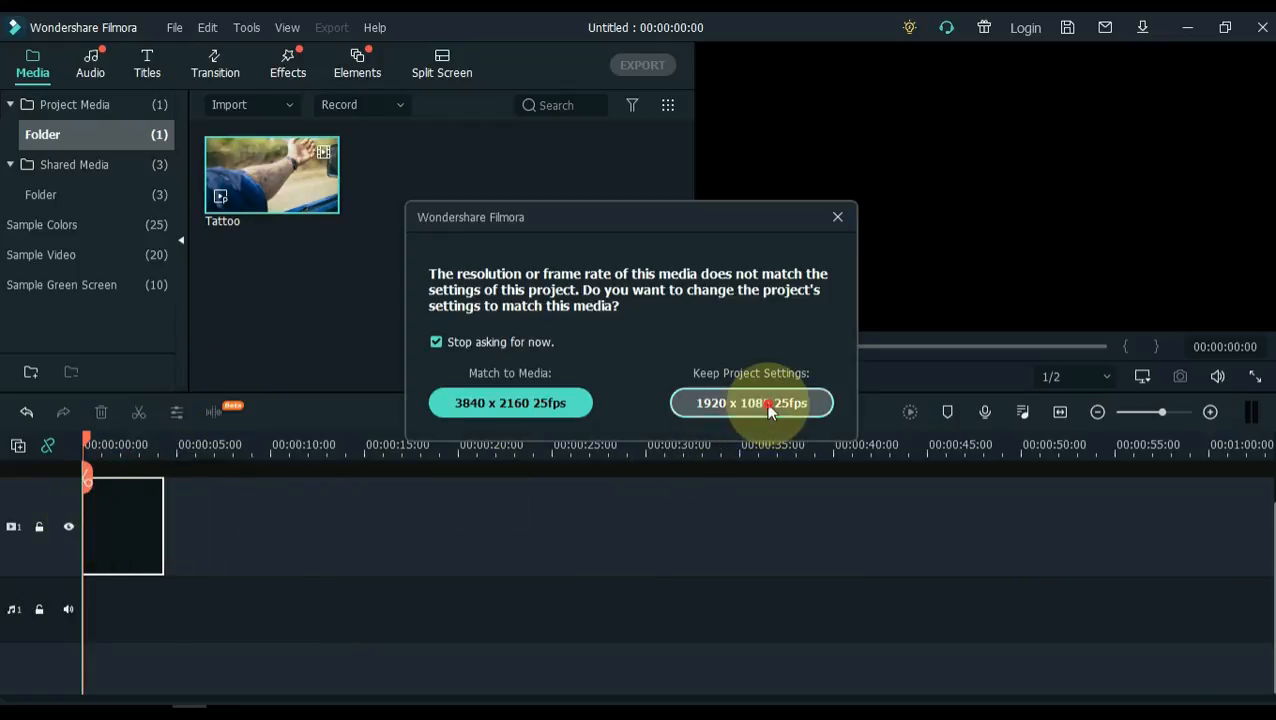
click(750, 402)
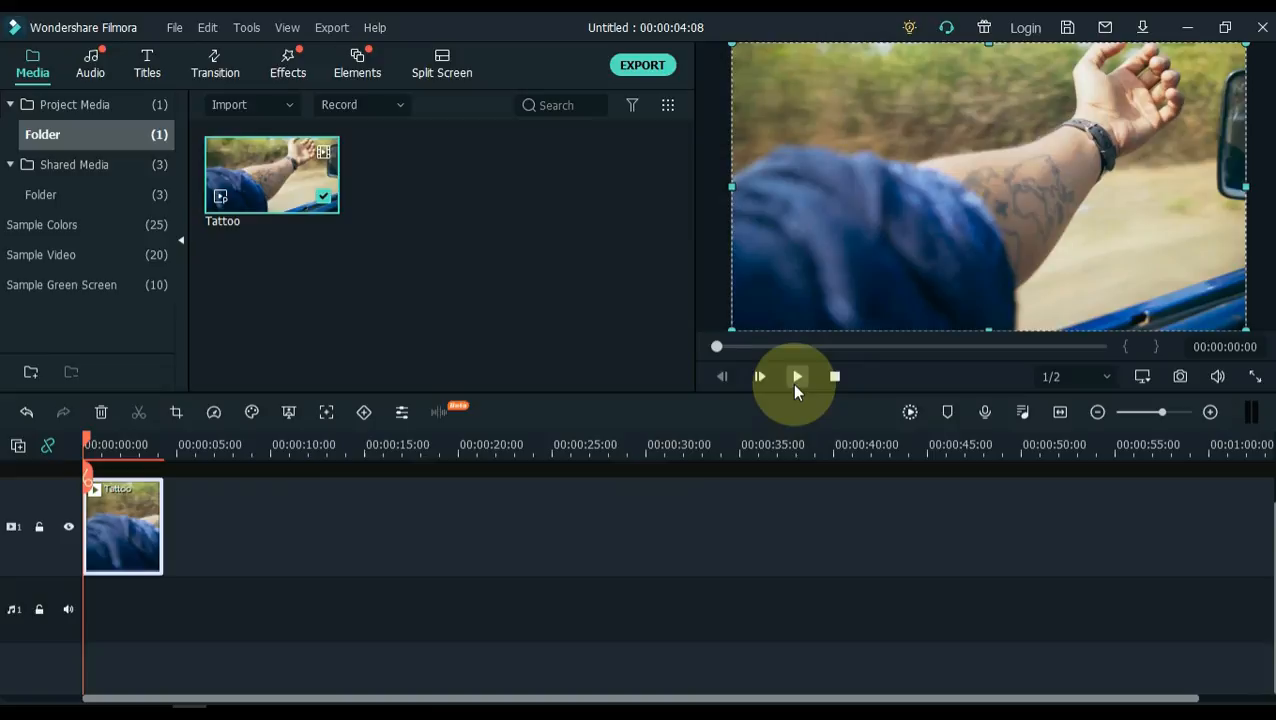
click(796, 376)
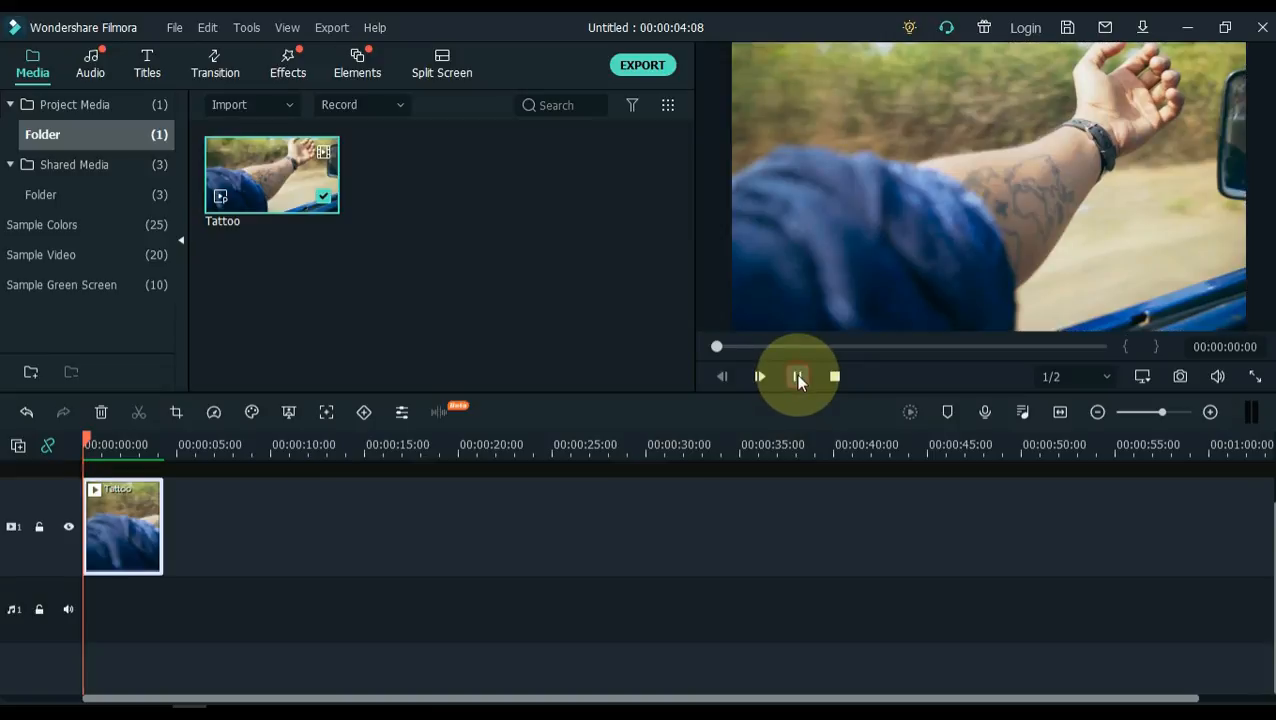
click(759, 376)
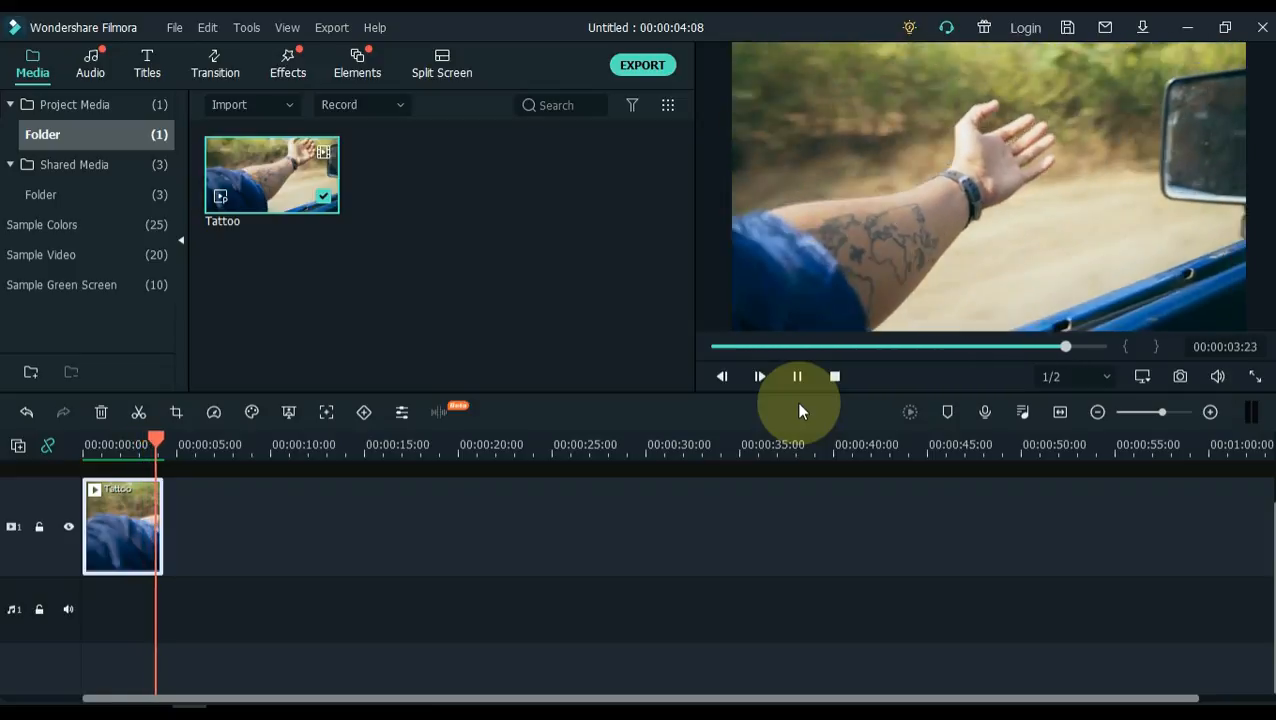
click(797, 376)
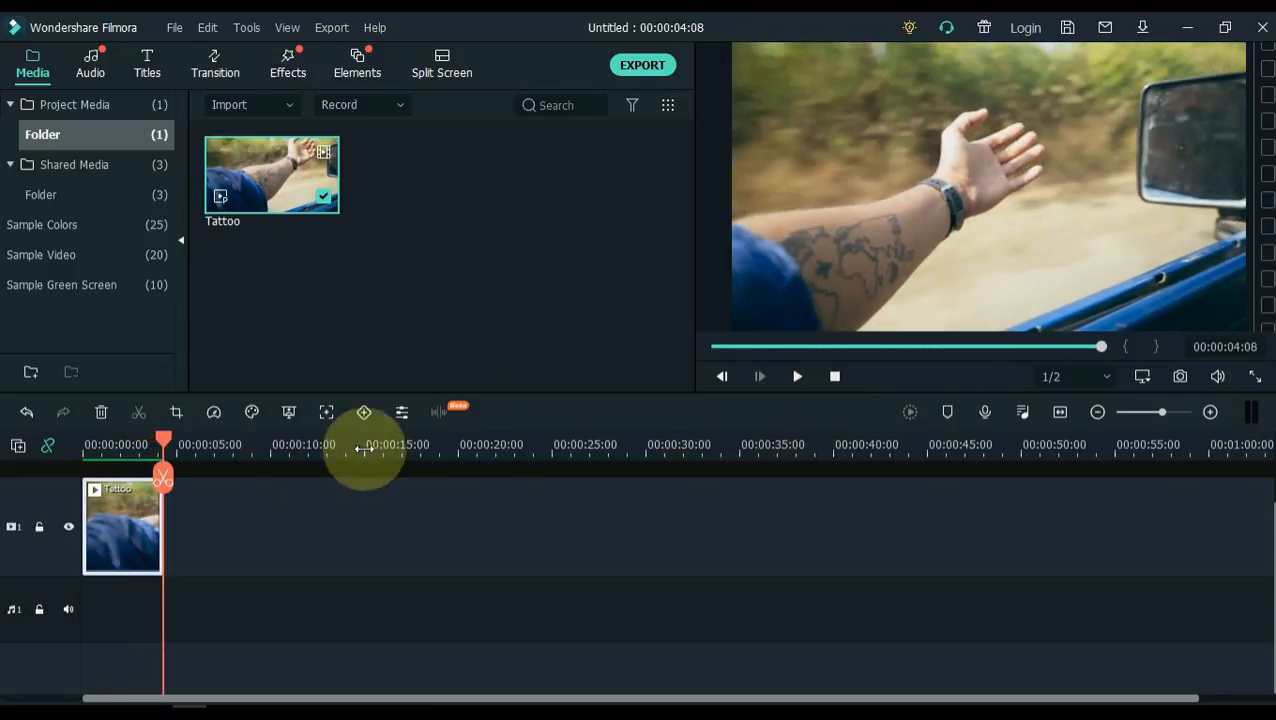
mouse_move(215, 432)
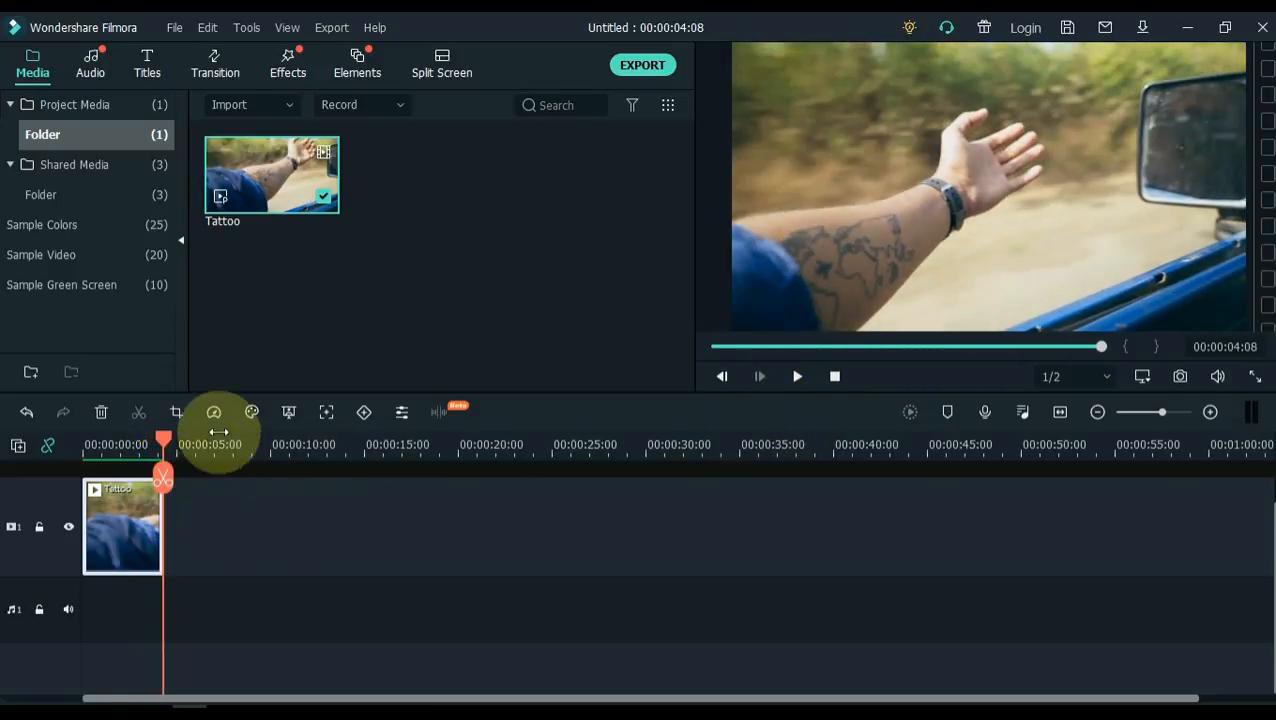
Set the Tattoo clip to Slow 0.5x speed and take a Snapshot still of the arm.
click(213, 412)
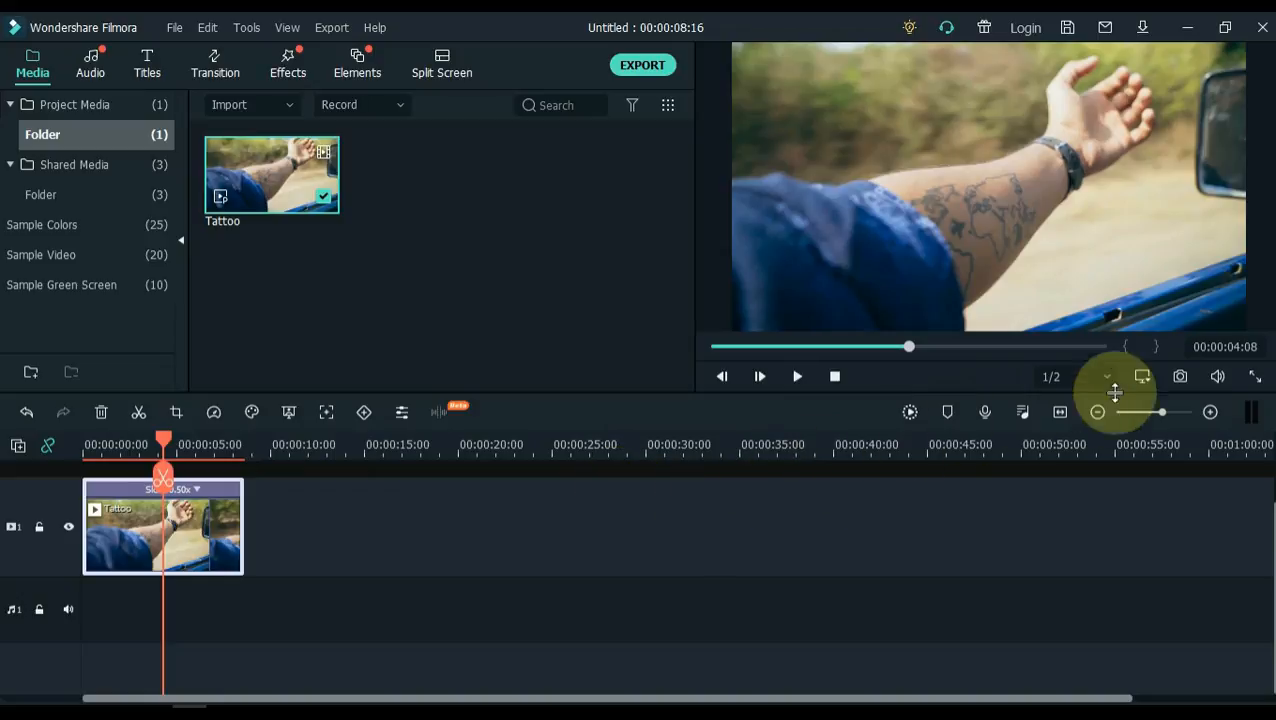
click(1180, 376)
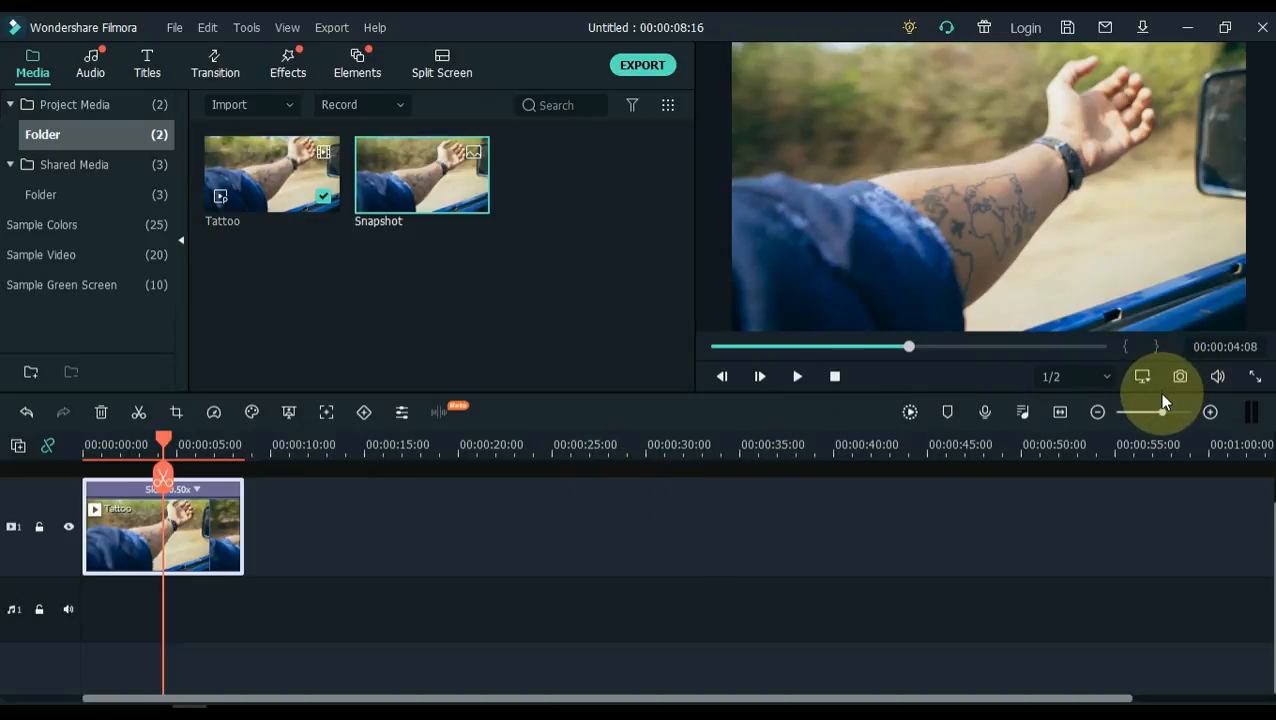
mouse_move(625, 570)
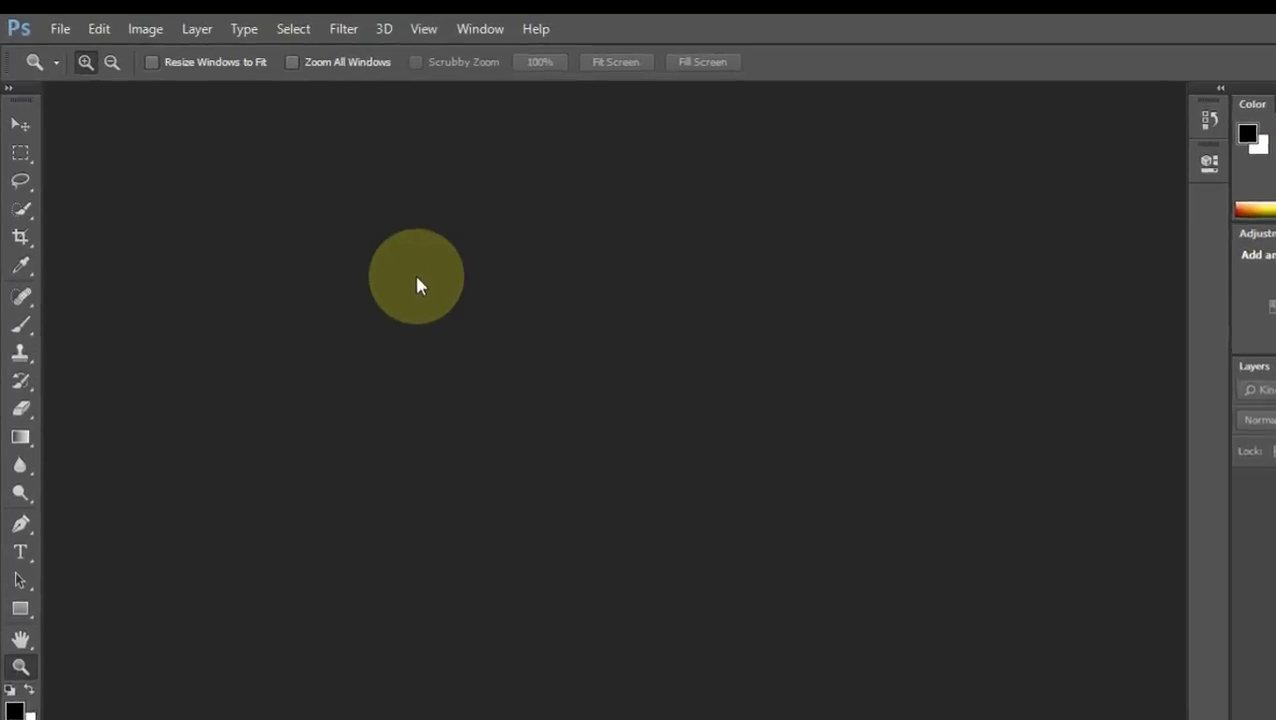
Open Snapshot.png, the still of the tattooed arm, as a Photoshop document.
click(60, 28)
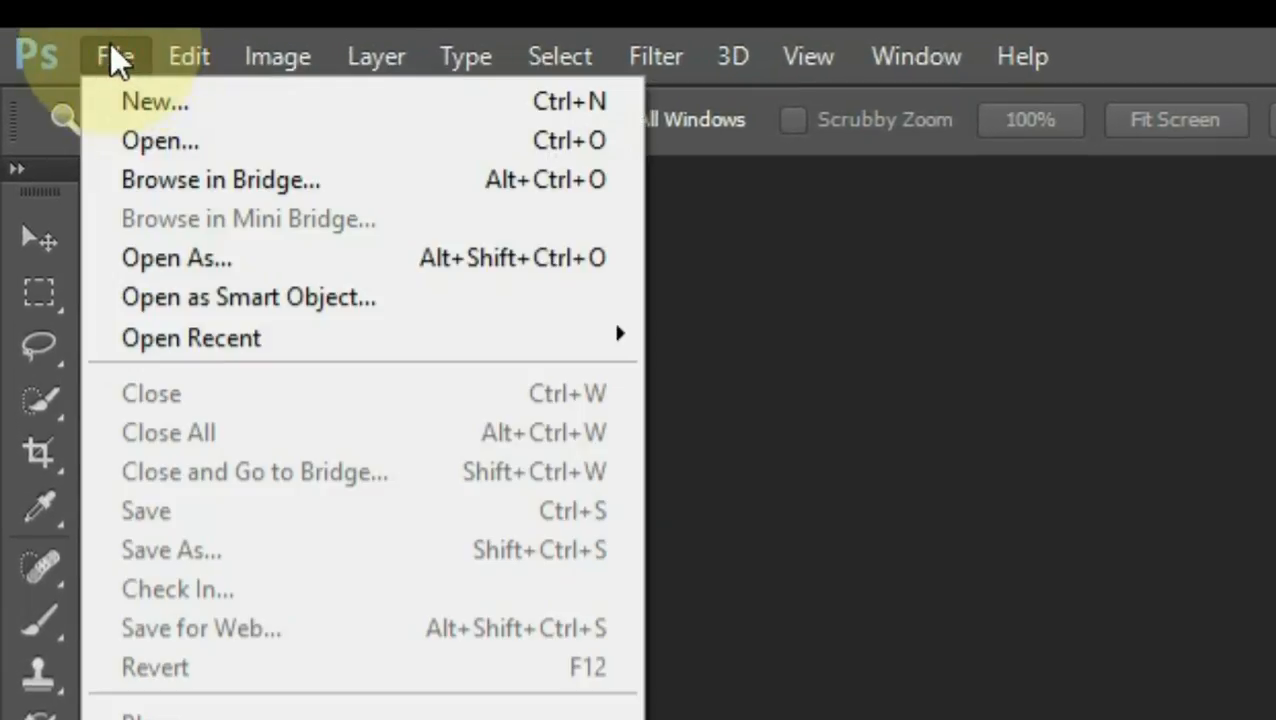
click(160, 140)
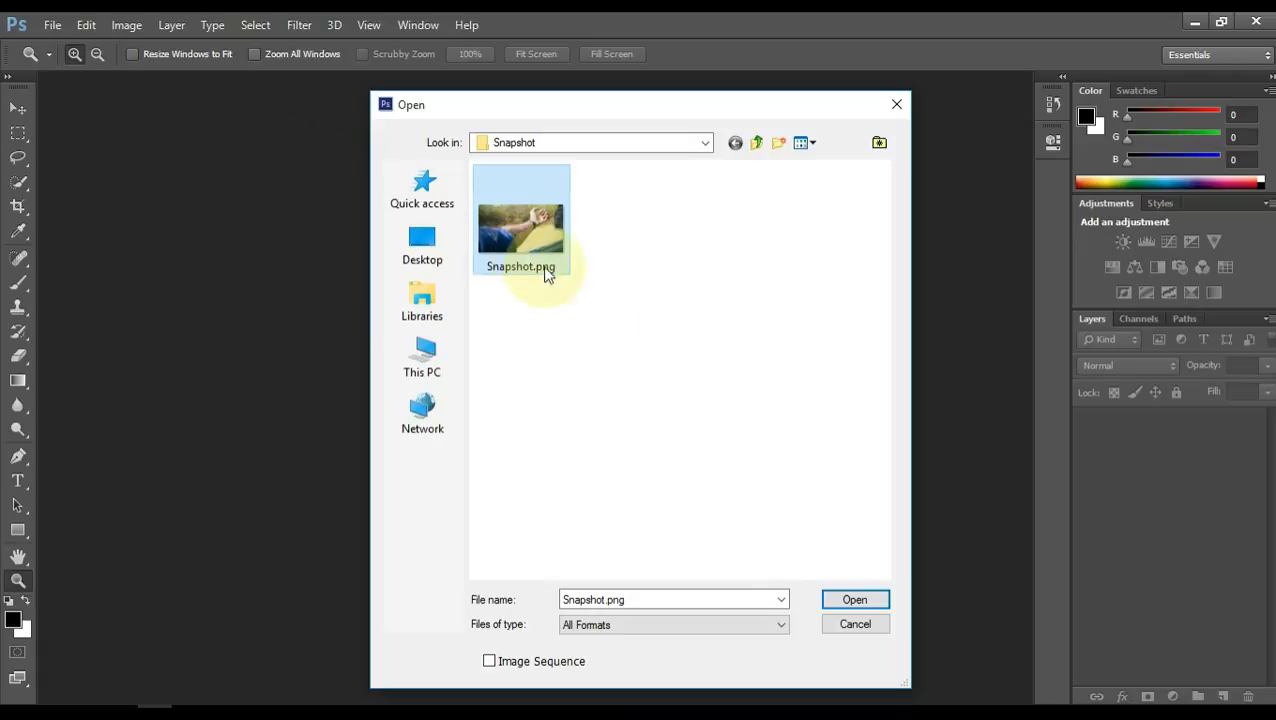
click(854, 599)
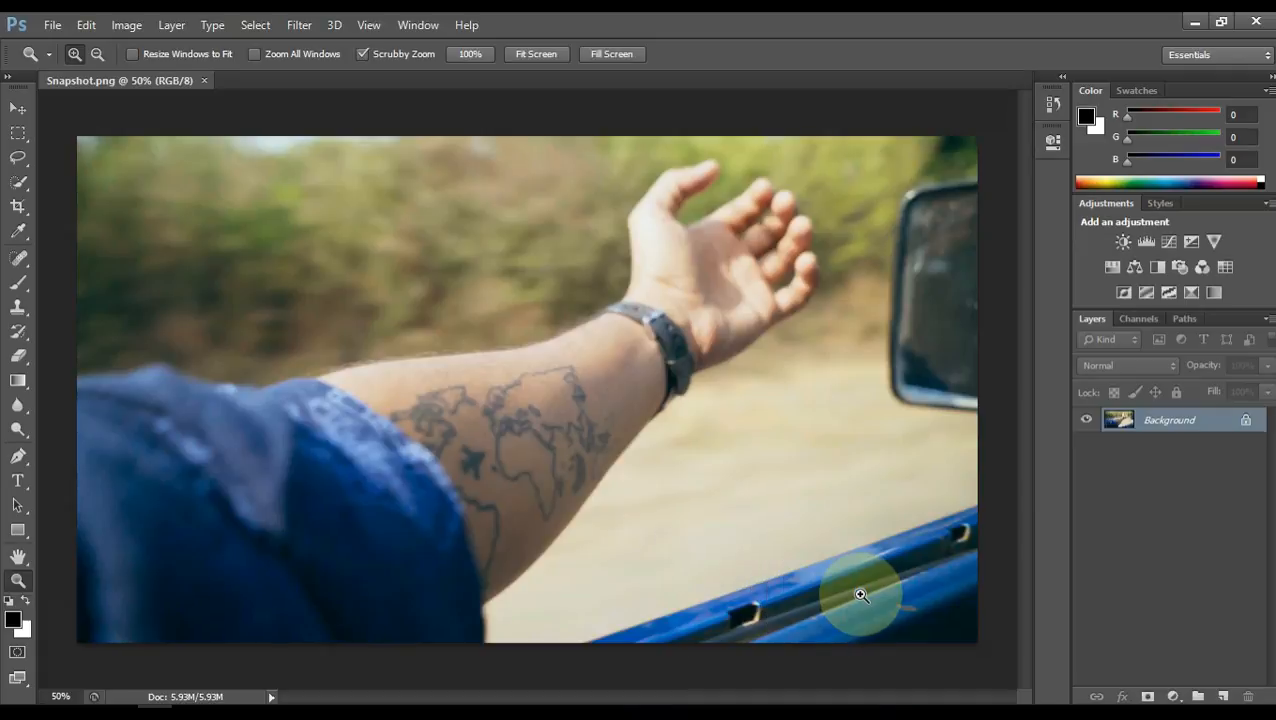
mouse_move(454, 392)
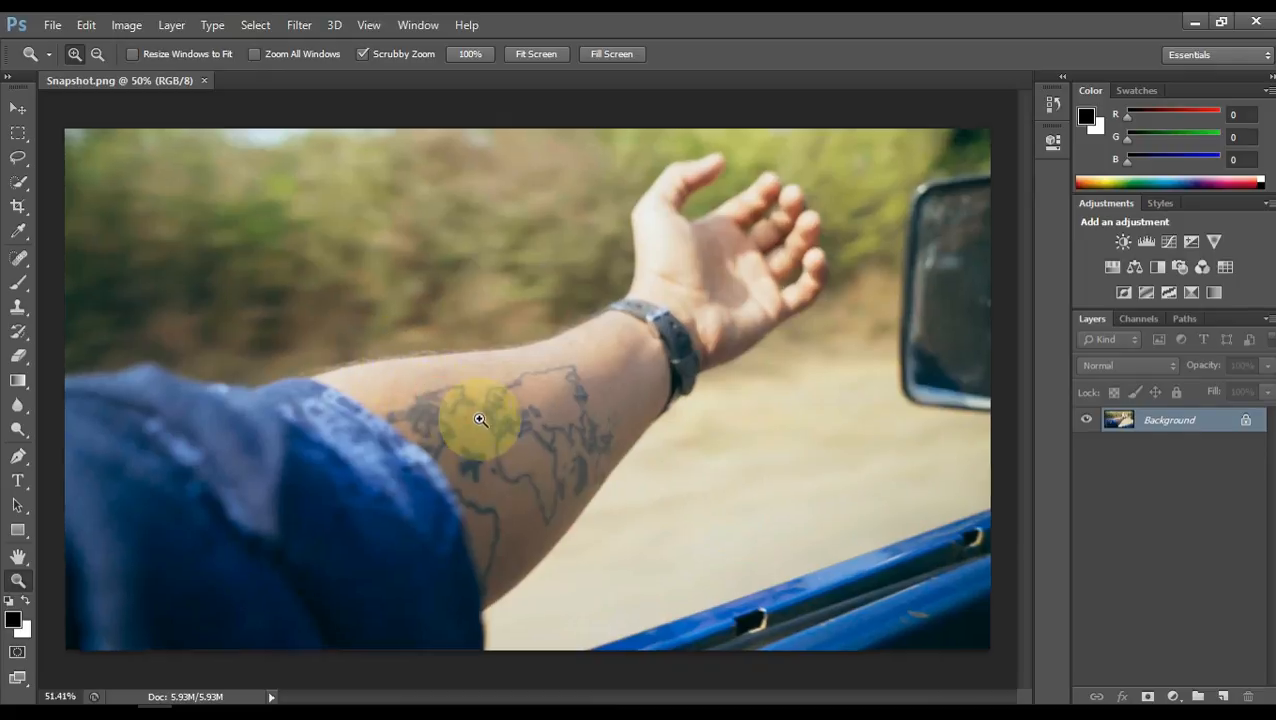
Zoom in on the tattoo and convert the Background layer into Layer 0.
click(480, 419)
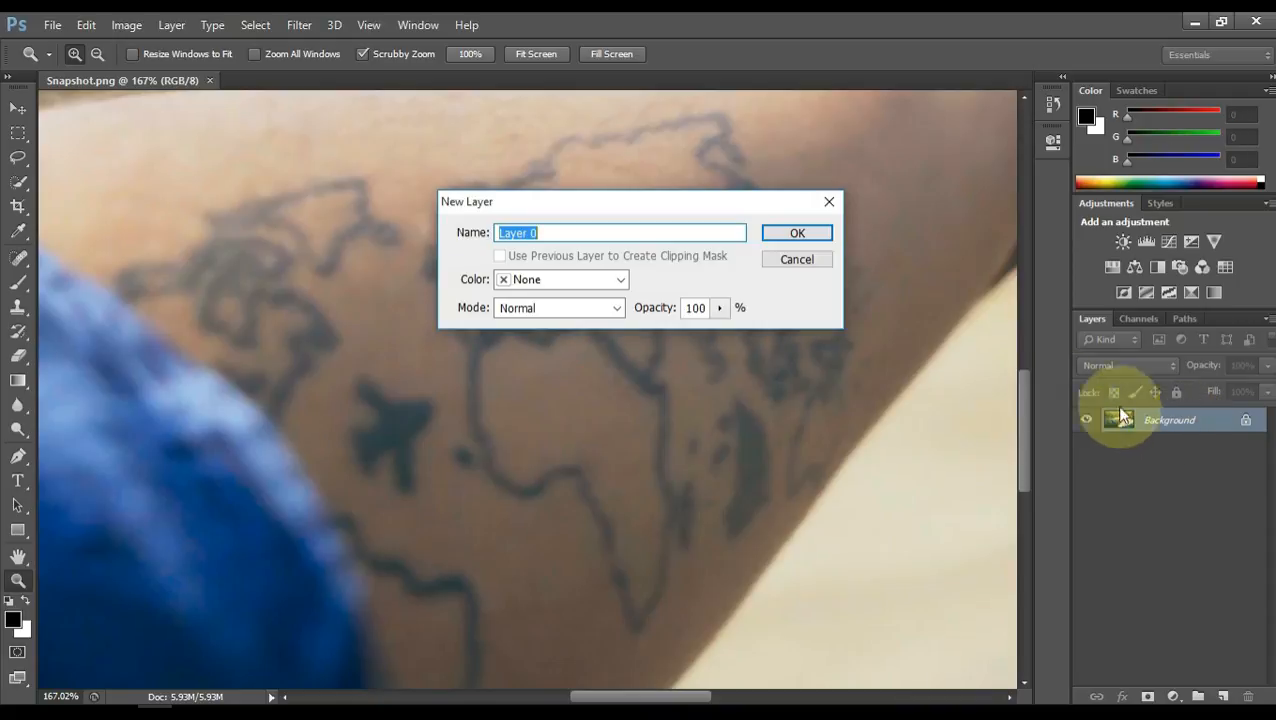
click(797, 233)
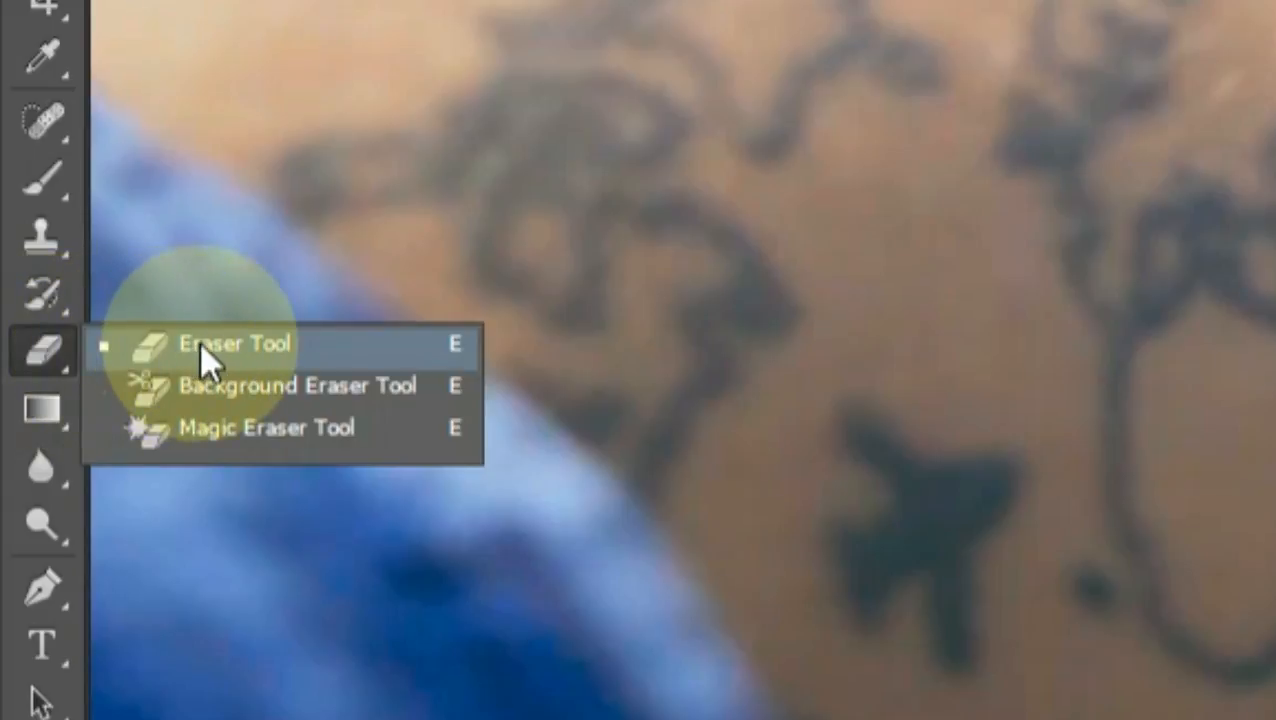
With the Eraser, remove the upper-left continent outline, the airplane, and the lower continent line.
click(234, 343)
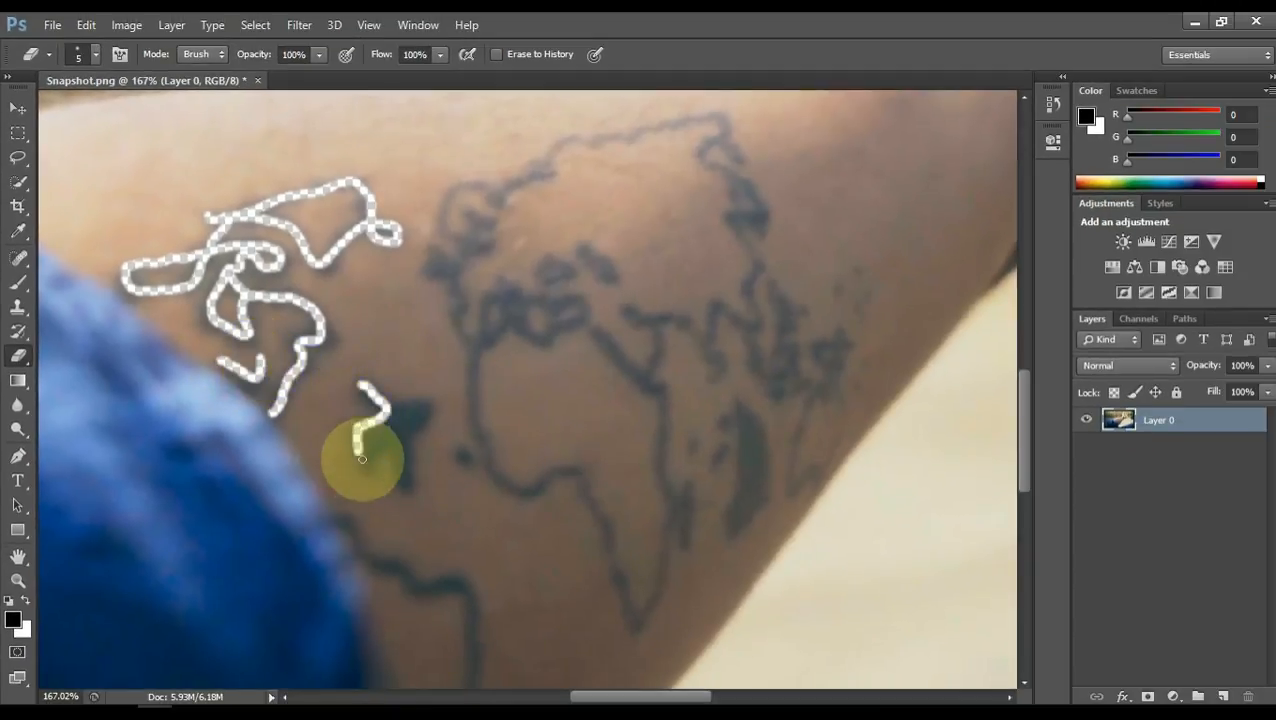
drag(363, 458, 390, 413)
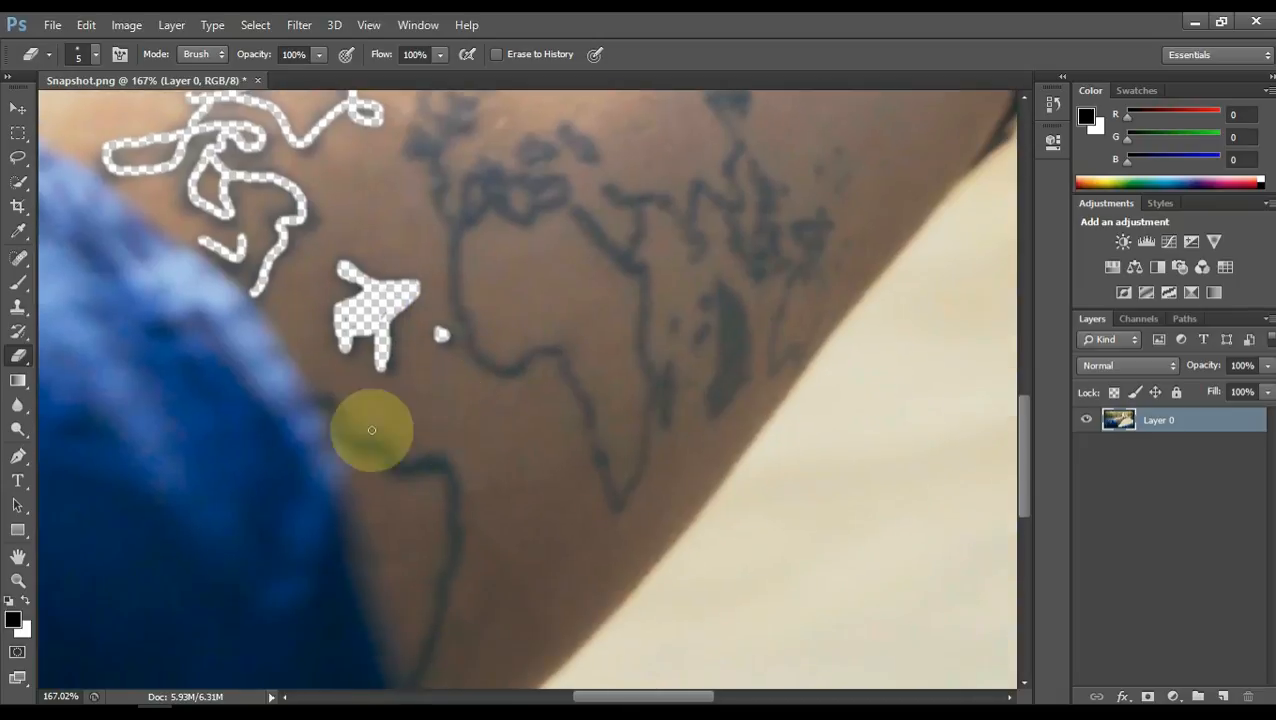
drag(372, 430, 405, 652)
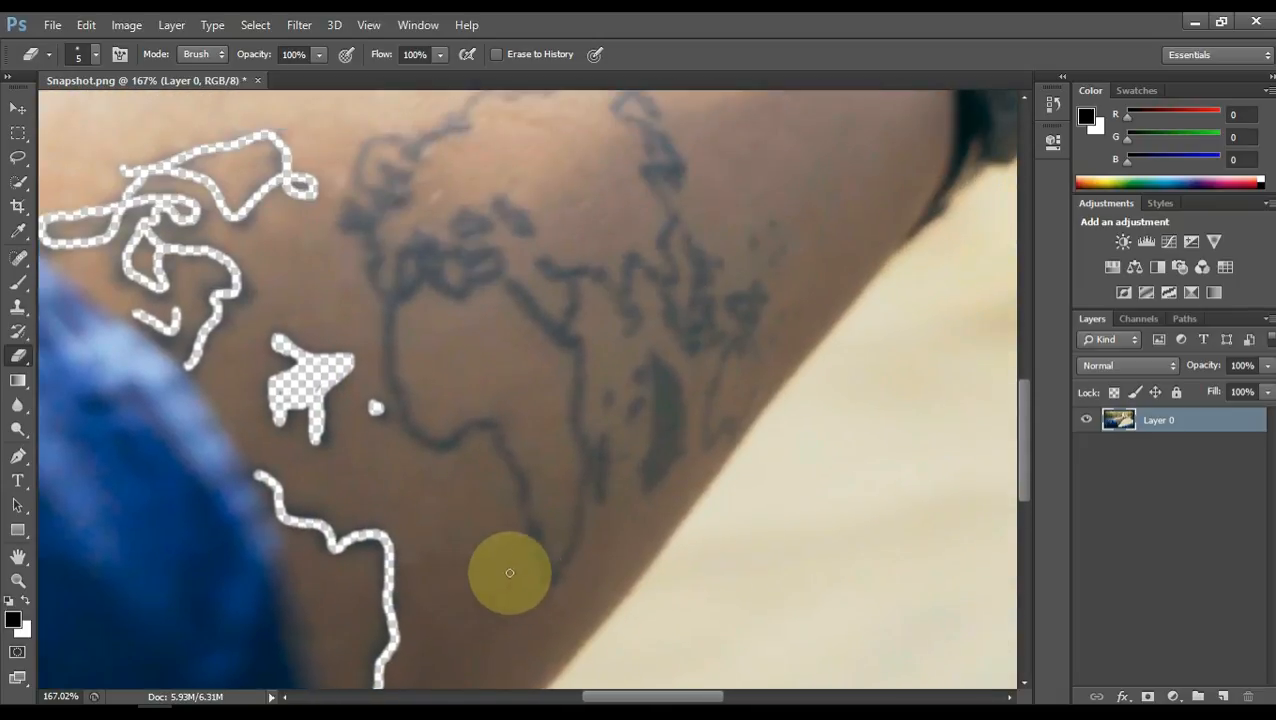
drag(510, 573, 408, 257)
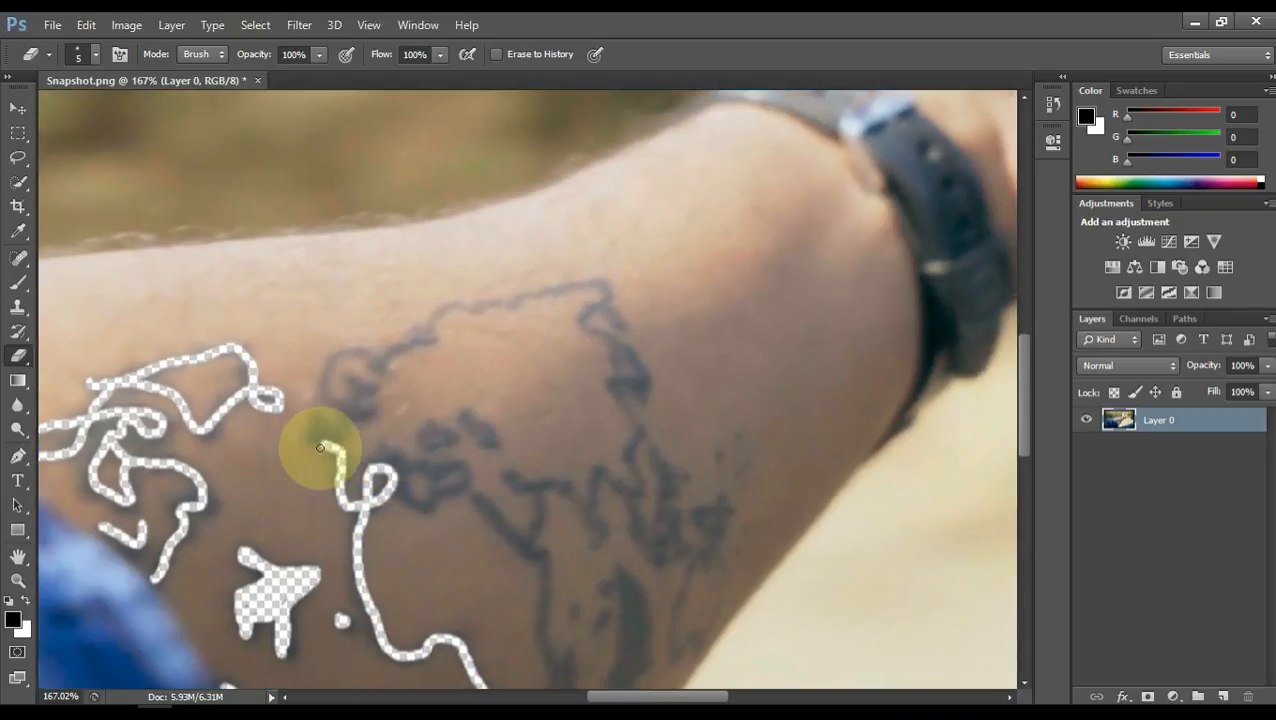
Erase the large continent's left and top edges and the eastern and southern Asia coastline.
drag(320, 447, 380, 363)
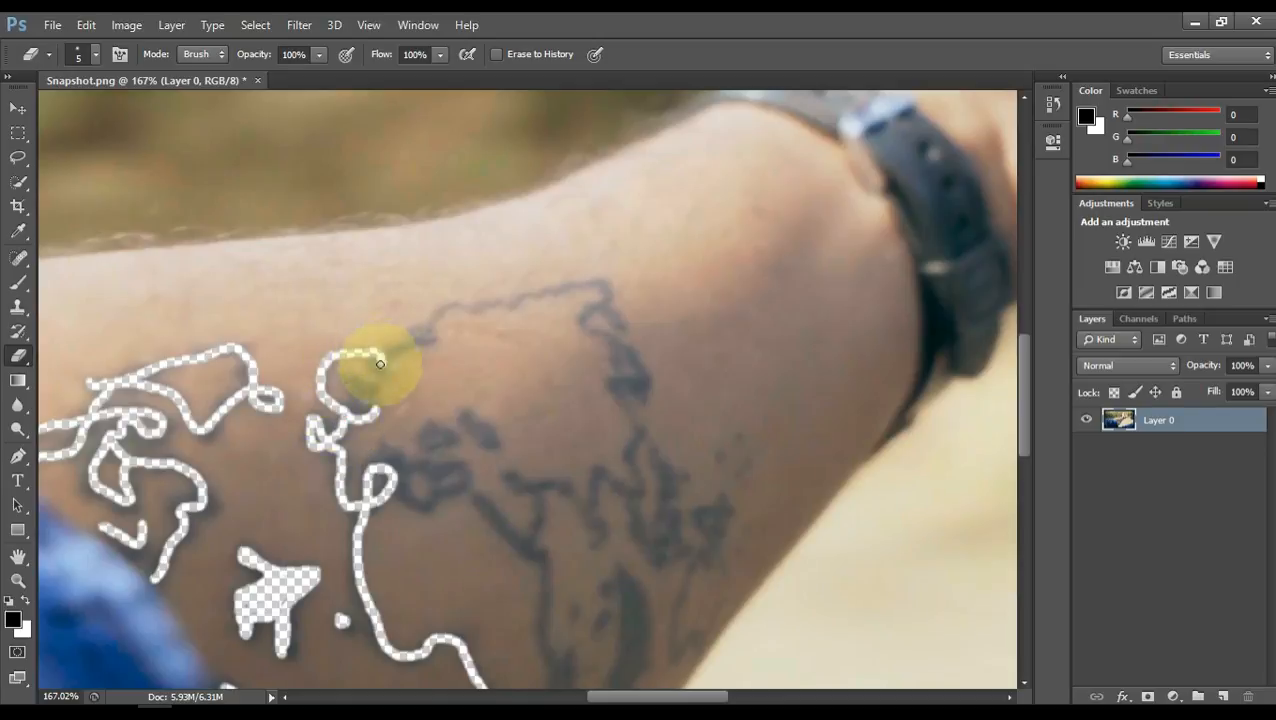
drag(380, 363, 580, 320)
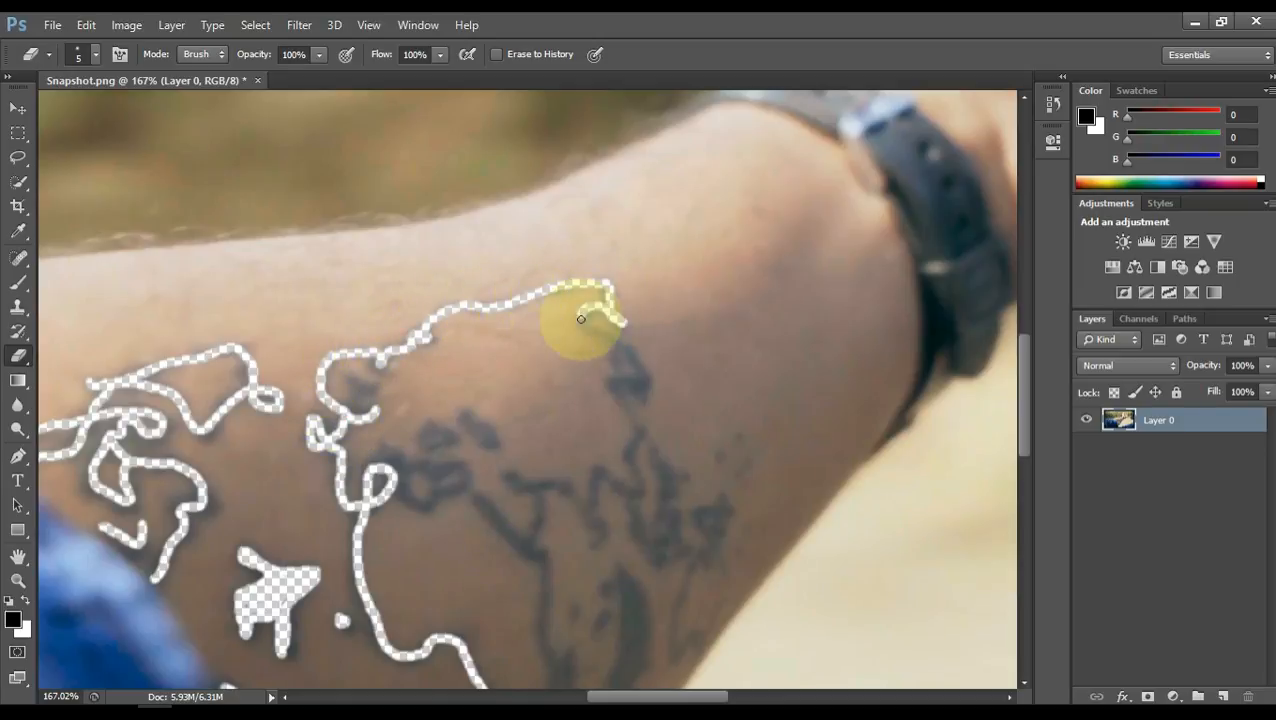
drag(590, 318, 670, 490)
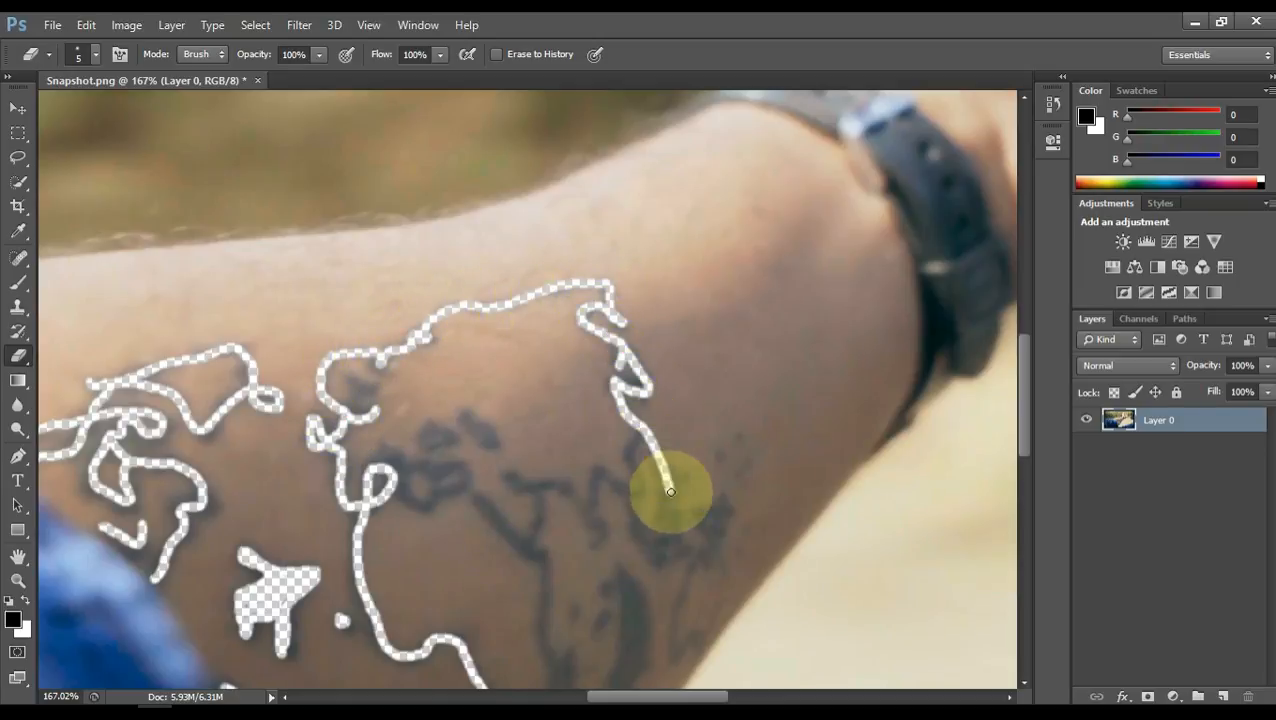
drag(670, 490, 650, 543)
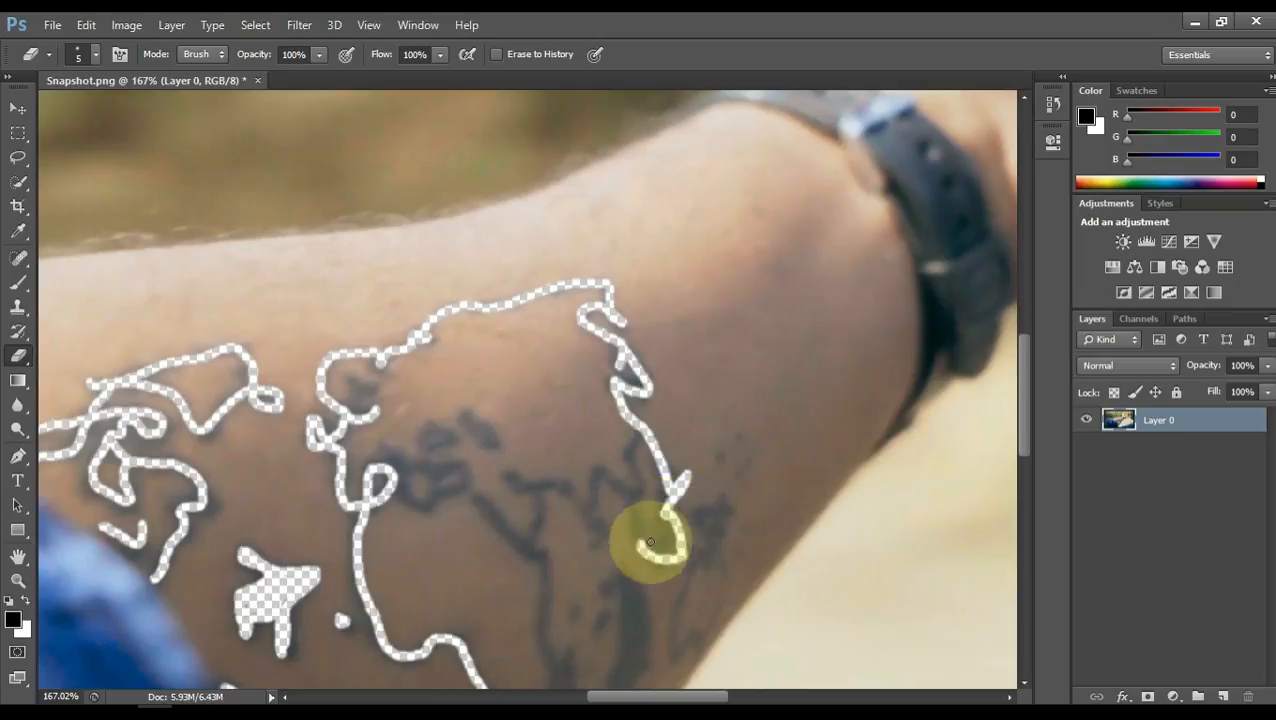
drag(650, 543, 599, 545)
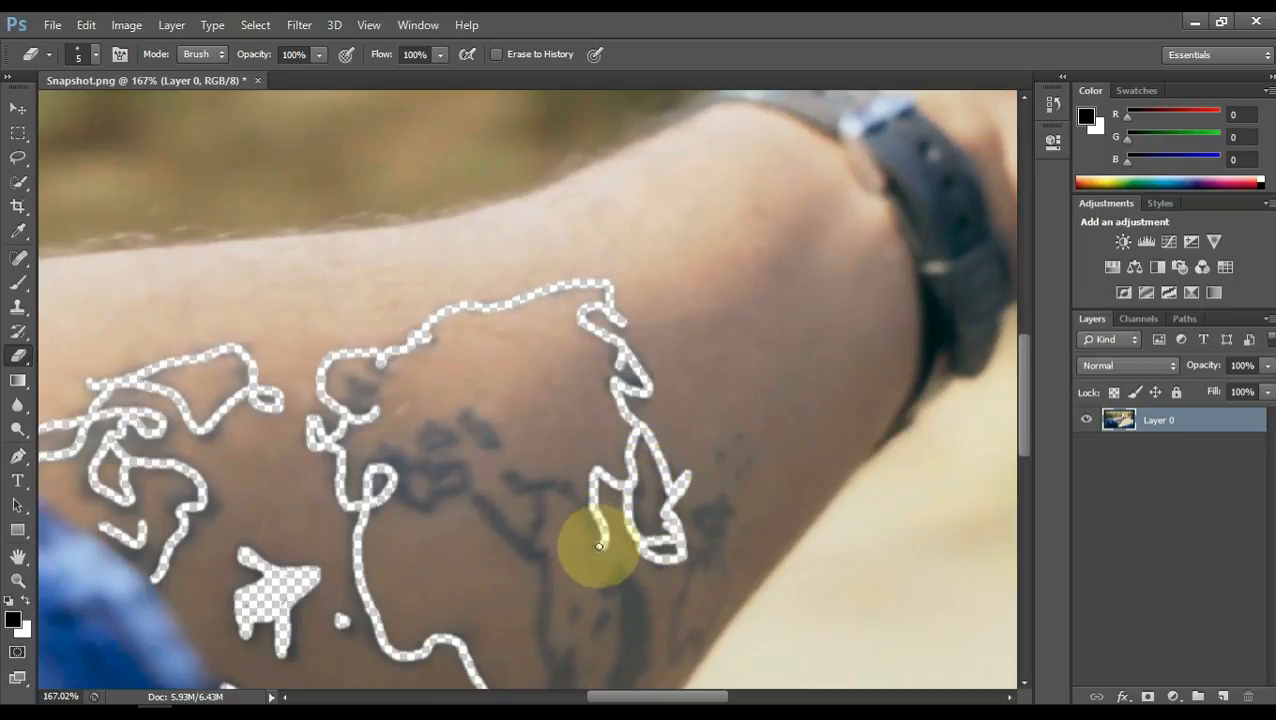
drag(600, 545, 470, 495)
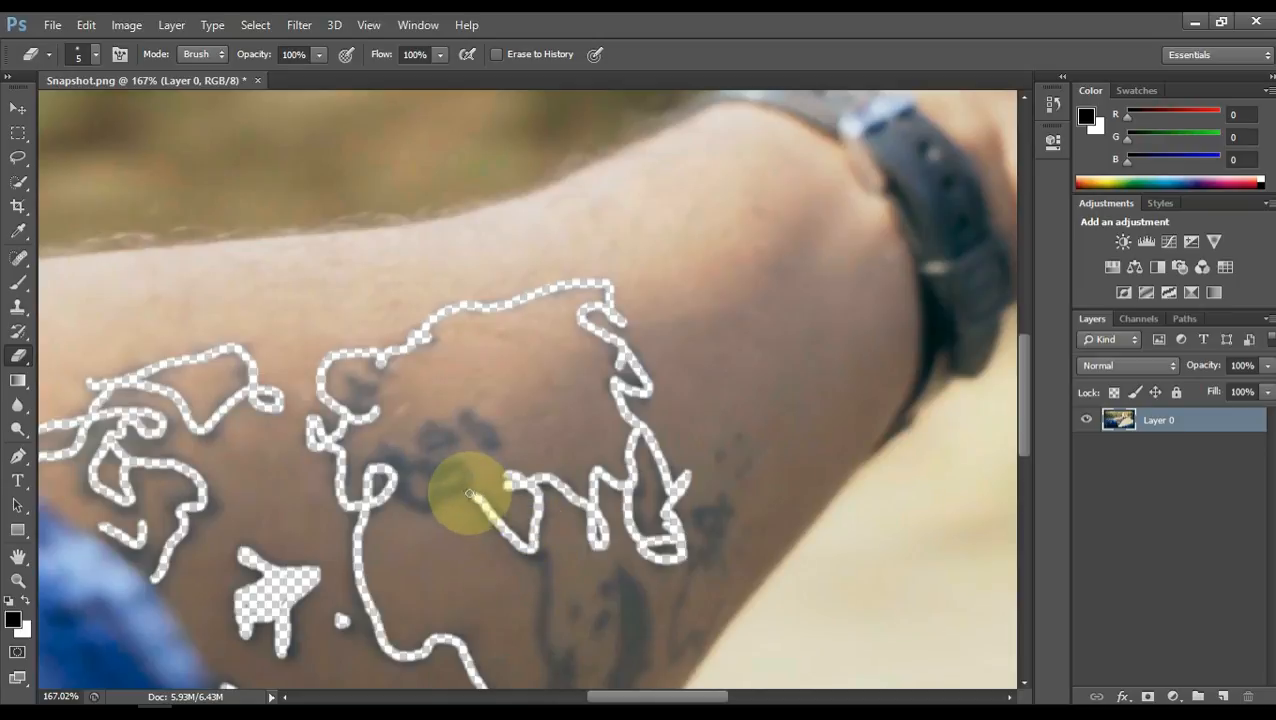
Erase the remaining southern Asia line, the southeast island dots, and Africa's outline.
drag(485, 495, 415, 455)
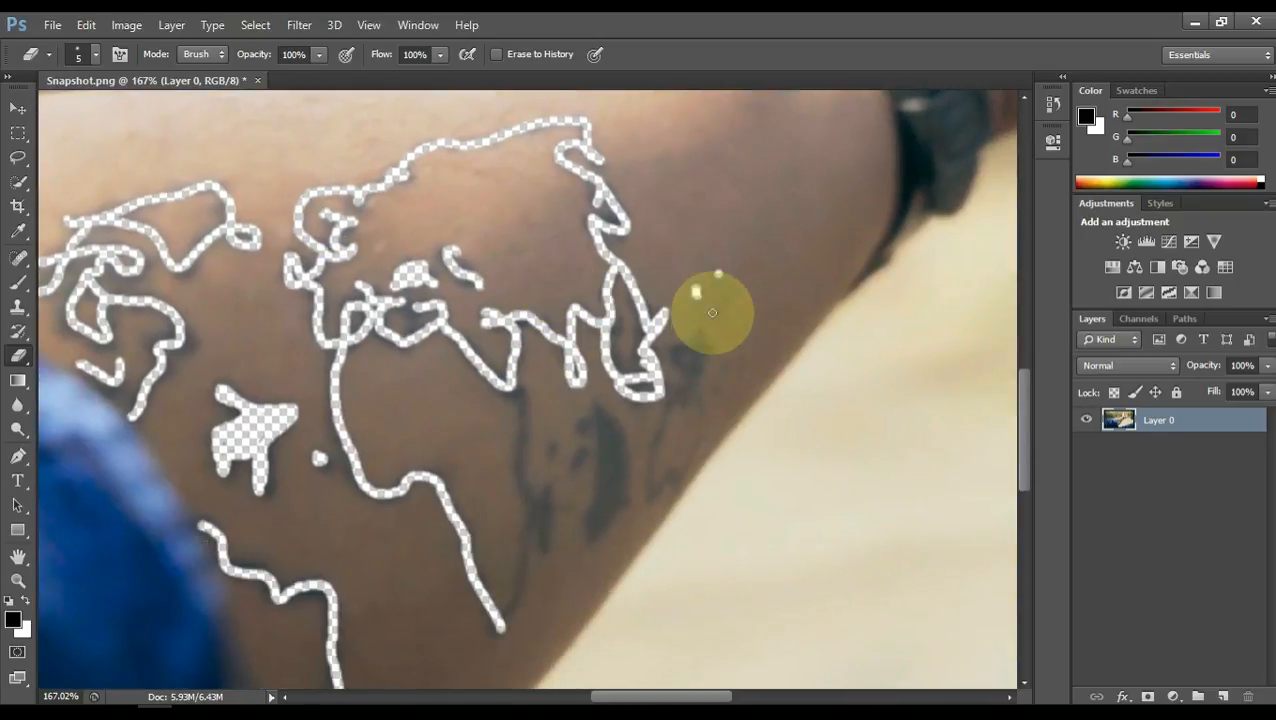
drag(712, 313, 680, 400)
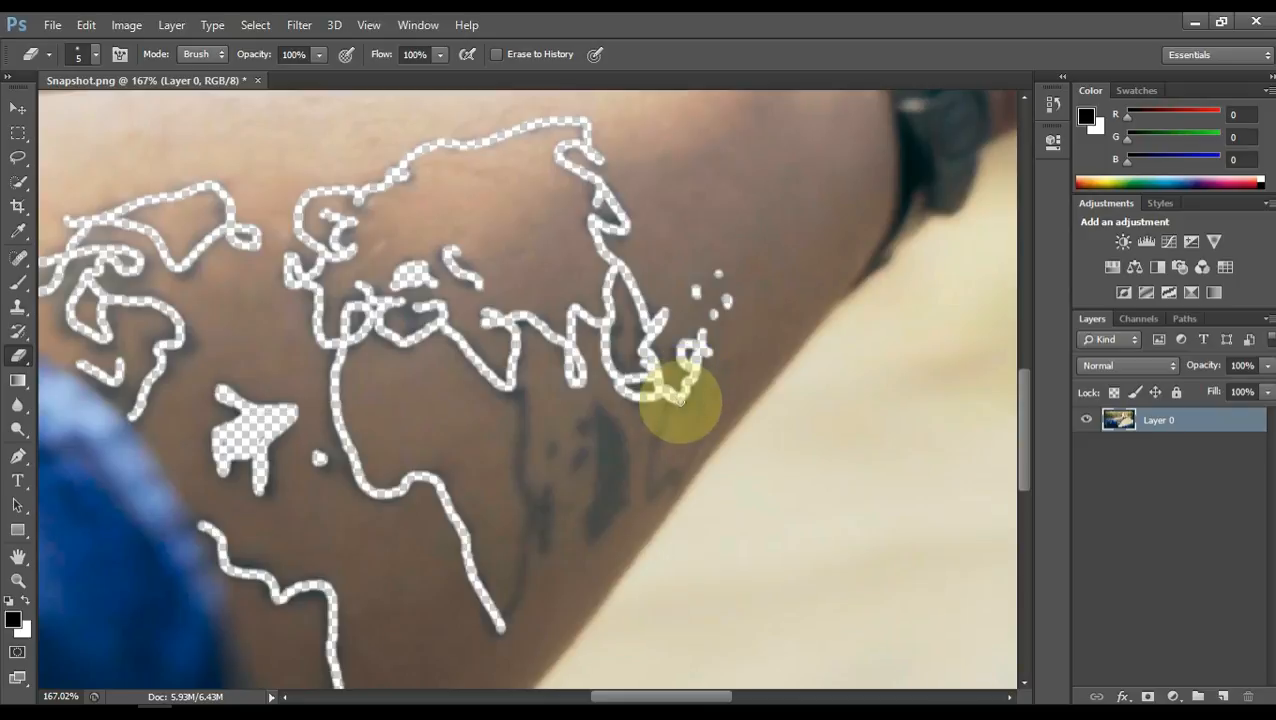
drag(680, 400, 728, 370)
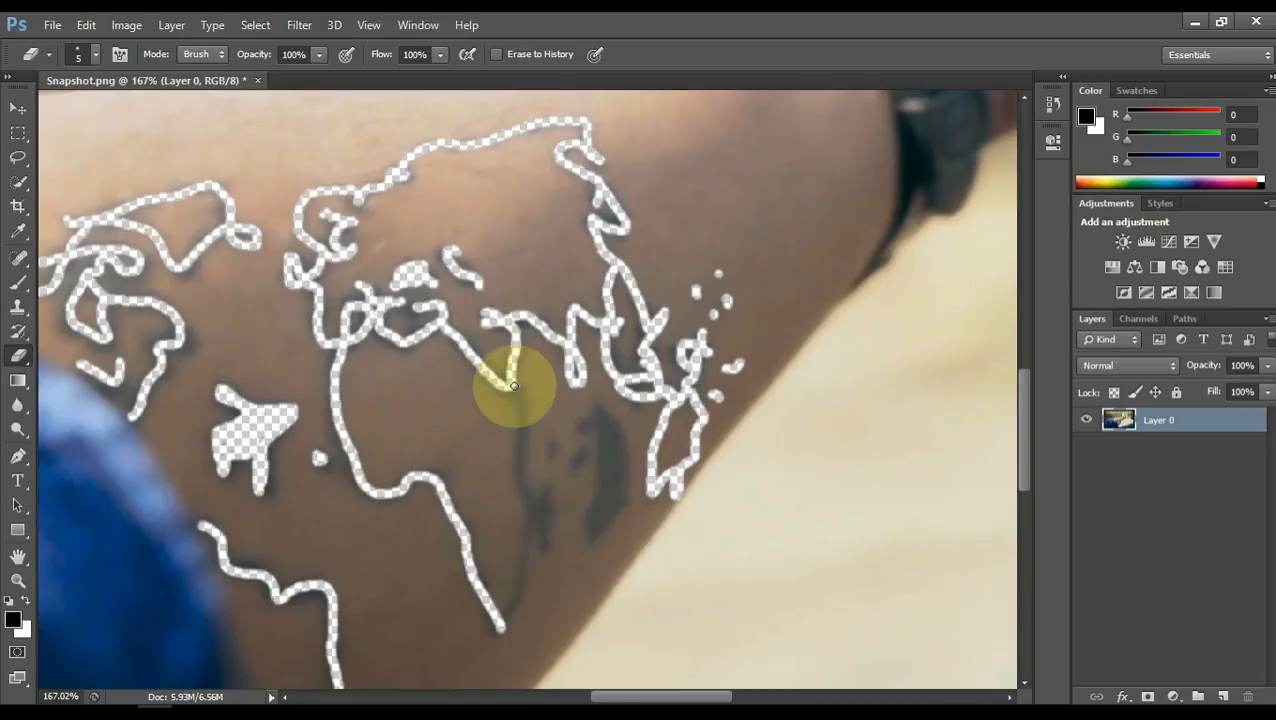
drag(513, 385, 528, 540)
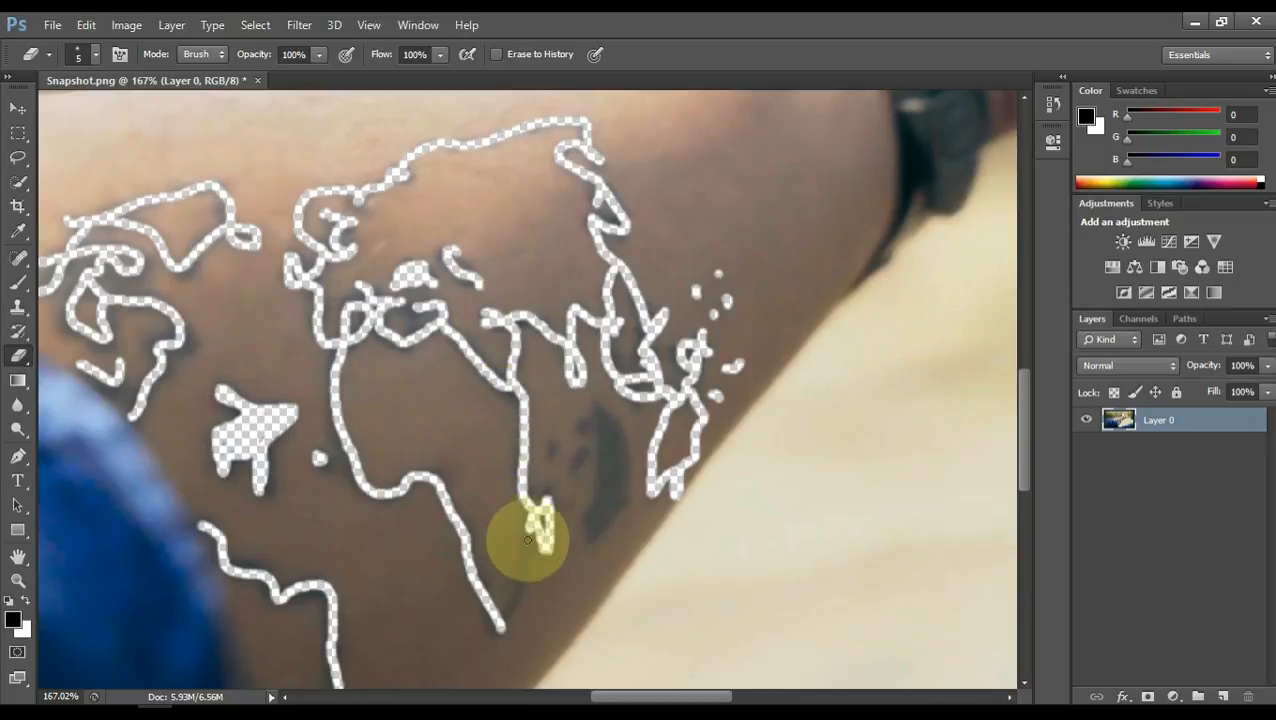
drag(527, 540, 552, 464)
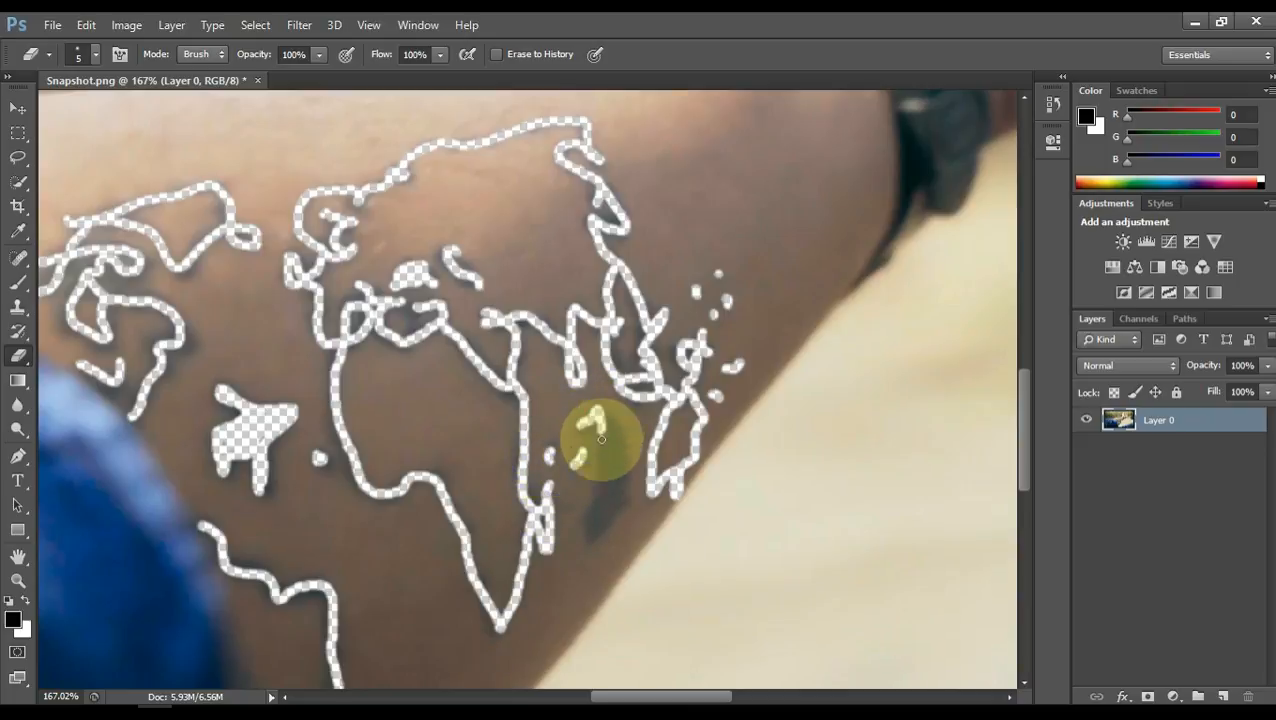
drag(602, 438, 589, 517)
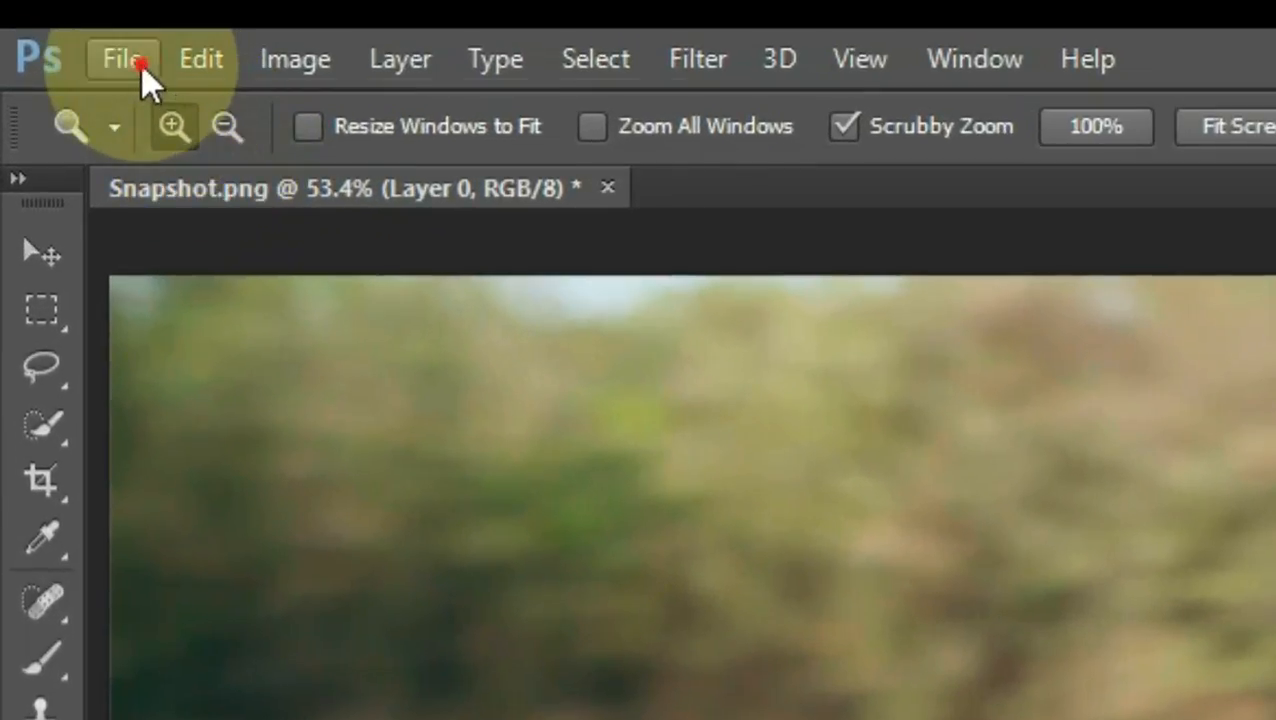
Save the erased image as Tattoo.png in PNG format, confirming the PNG options.
click(122, 58)
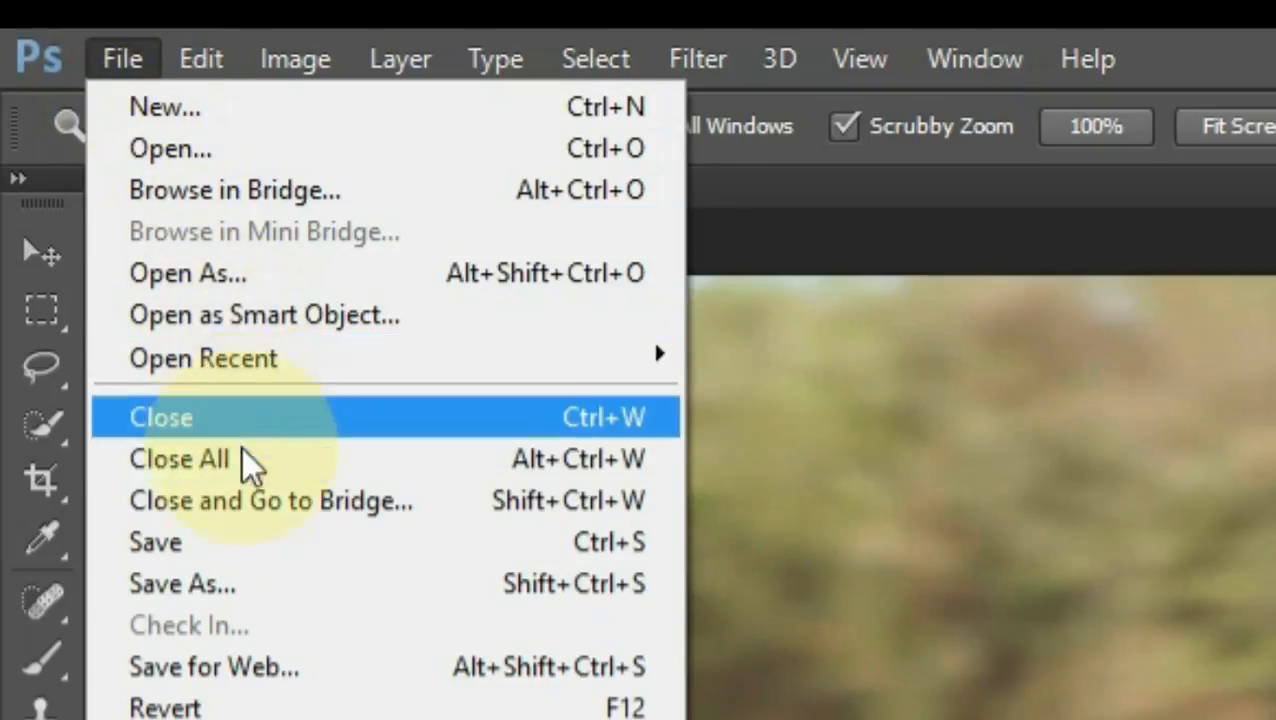
click(183, 584)
text(Tattoo.png)
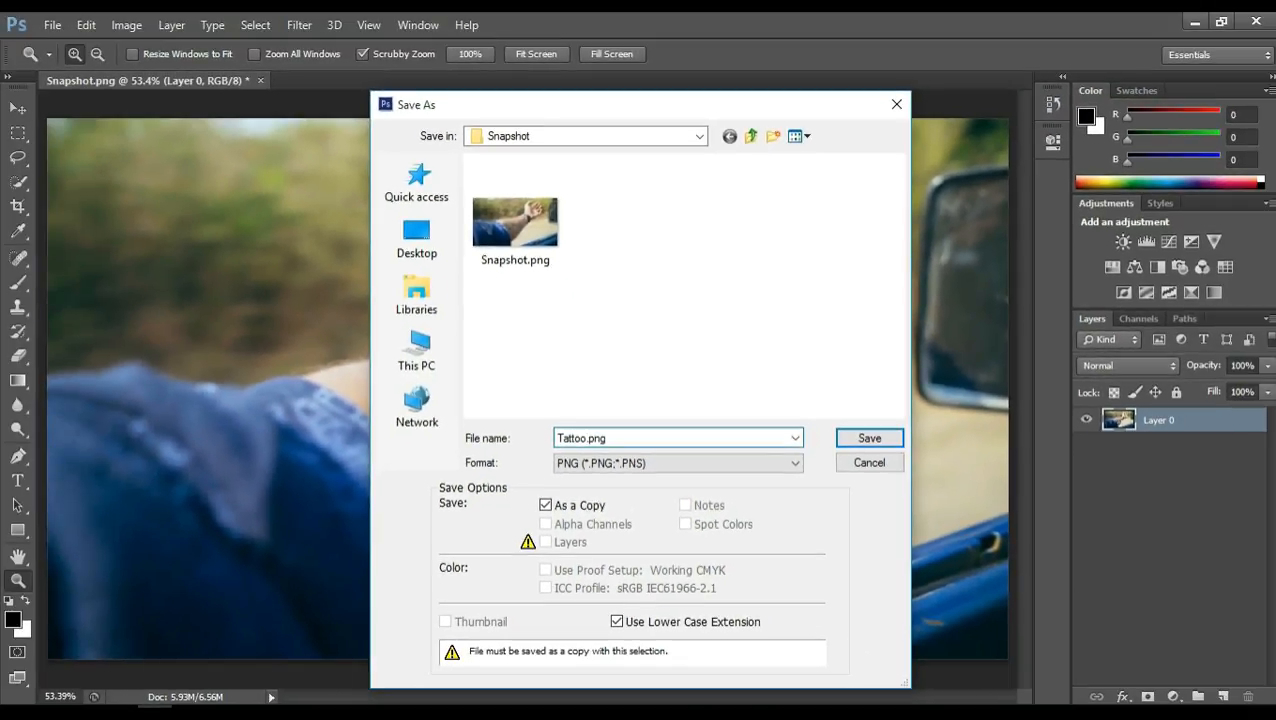
key(Enter)
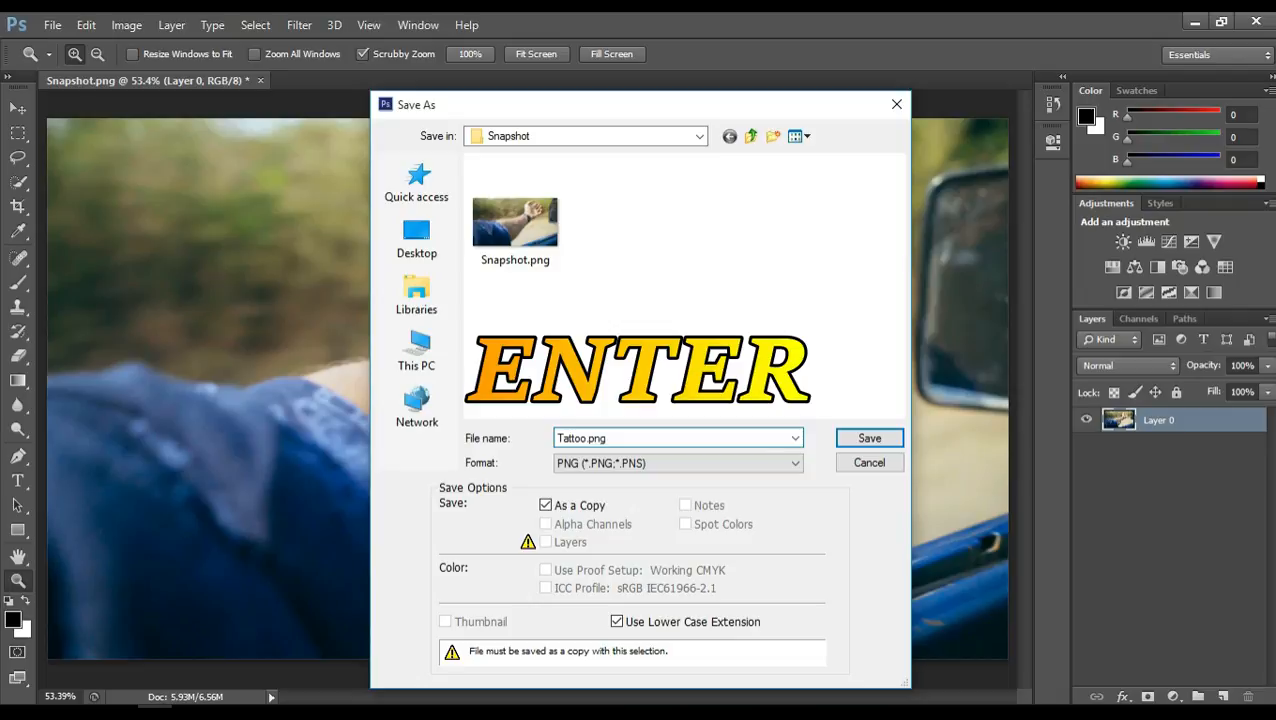
click(868, 438)
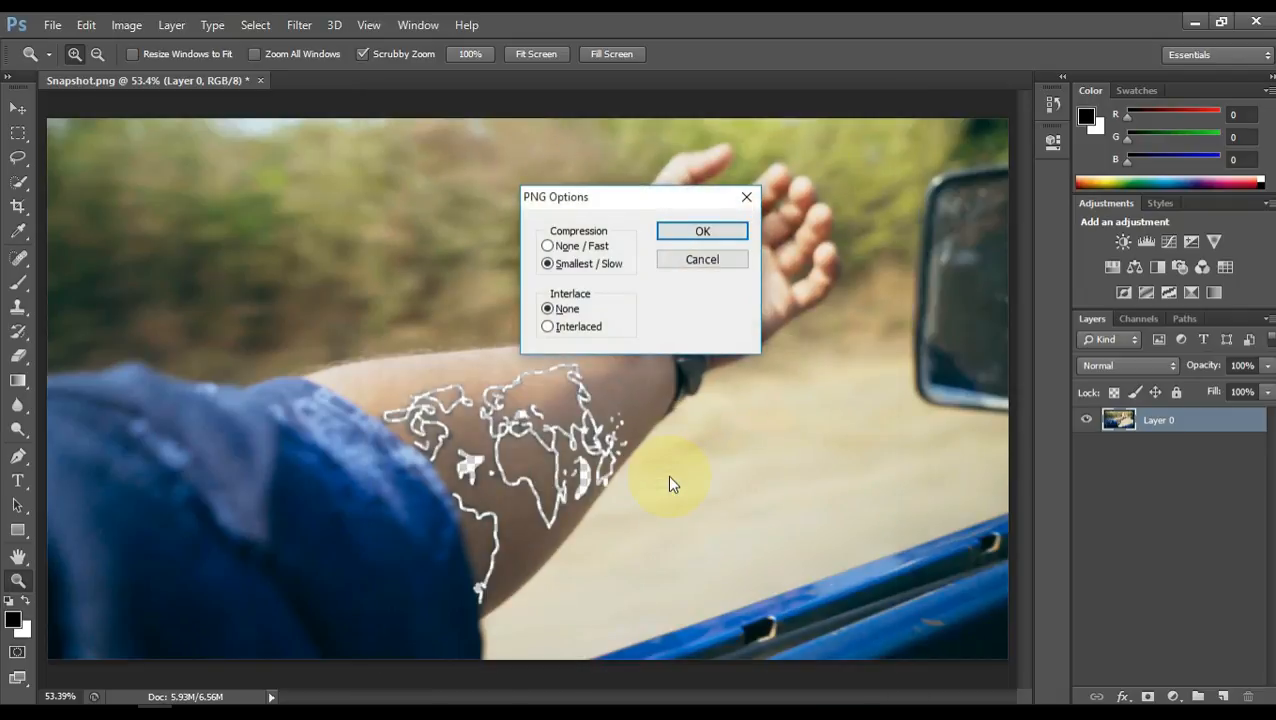
click(702, 231)
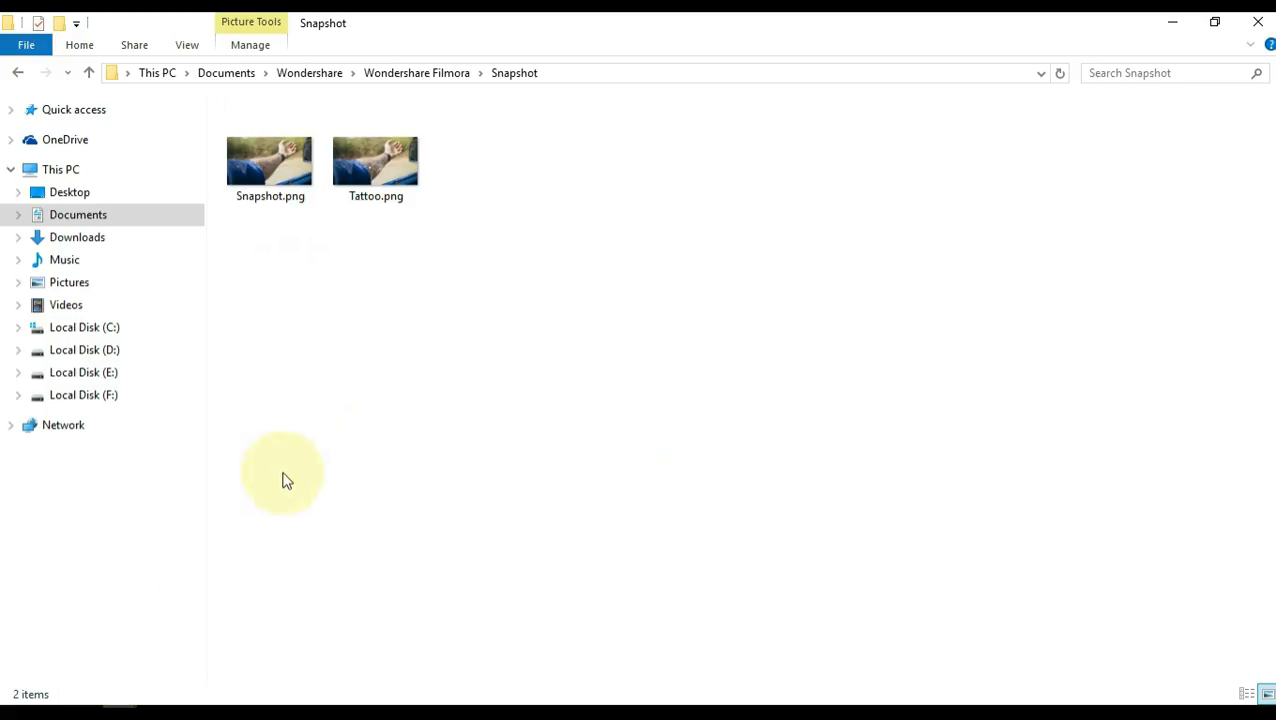
Preview Tattoo.png in Photos, then flip to Snapshot.png for comparison.
click(375, 160)
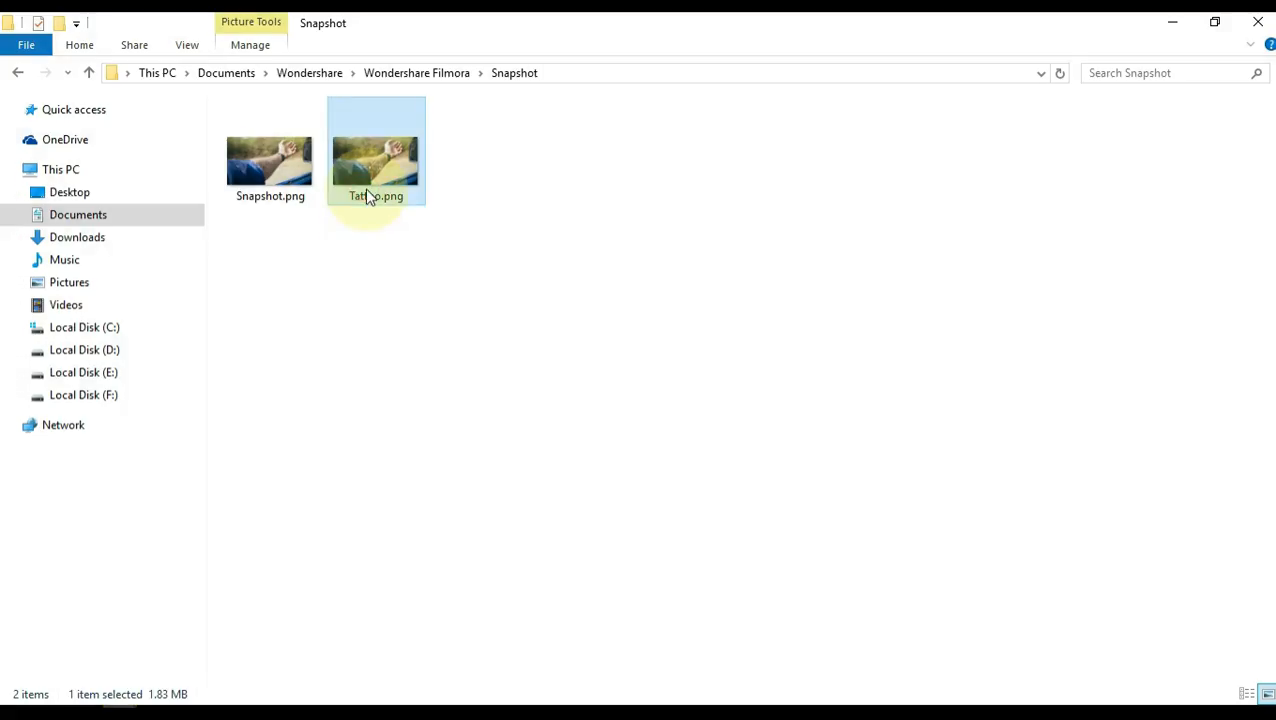
double_click(376, 150)
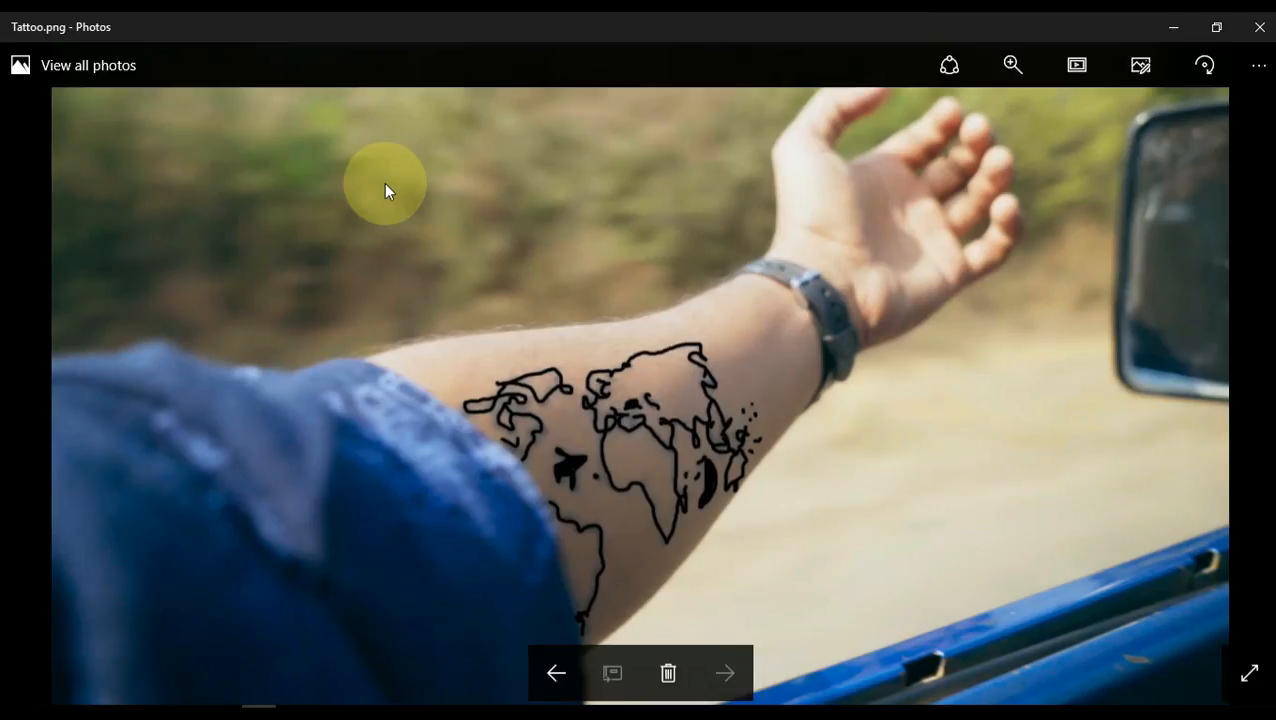
click(725, 672)
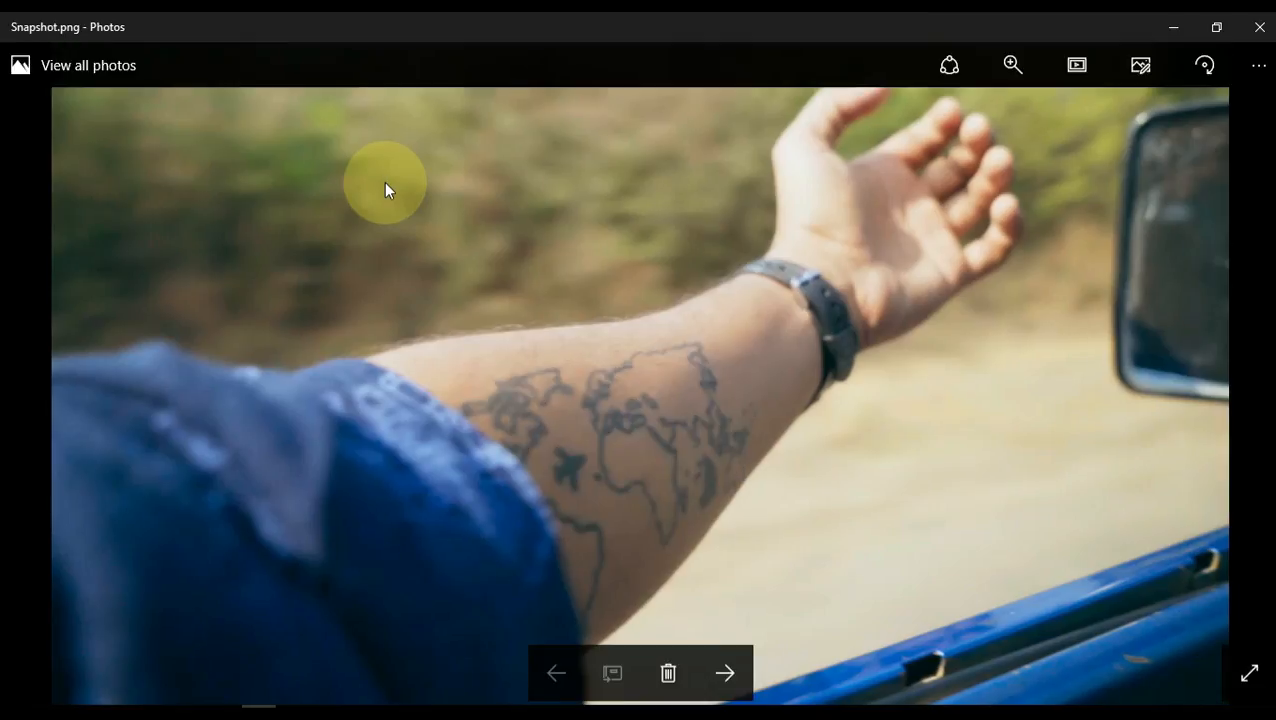
click(725, 672)
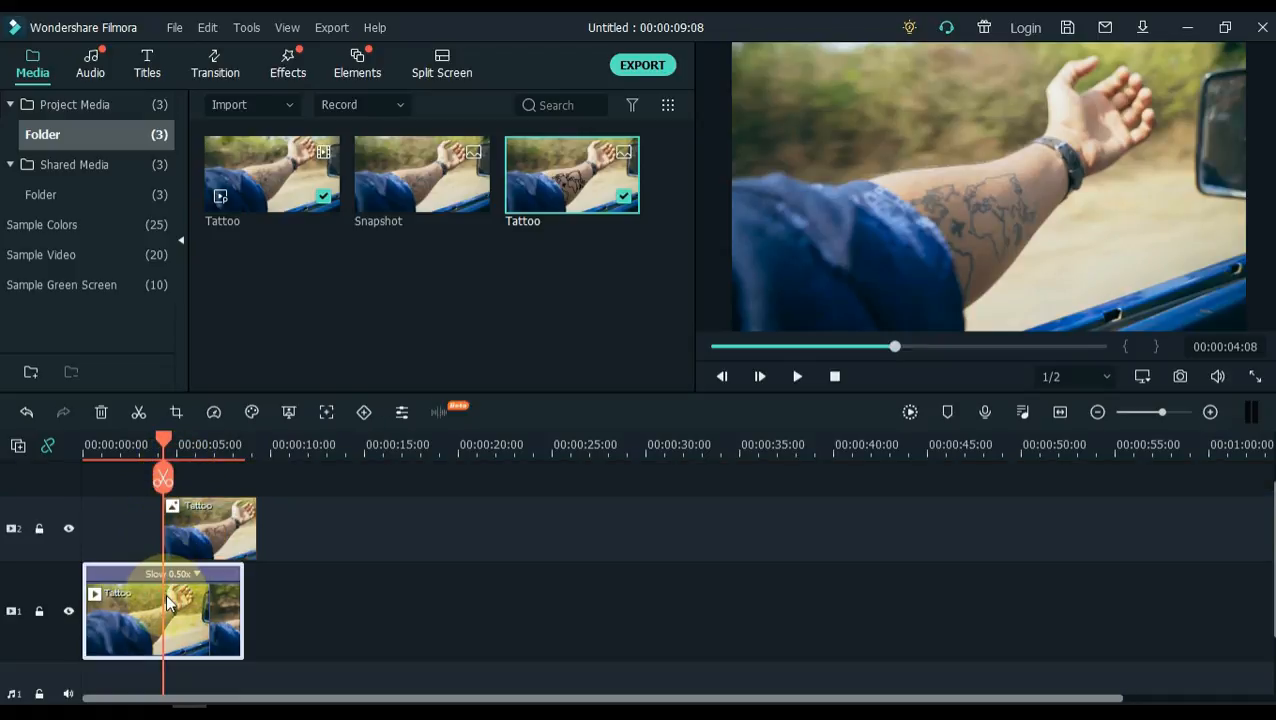
Split the Tattoo video at the playhead, move the second part later, and trim the picture to about 8 s.
click(165, 478)
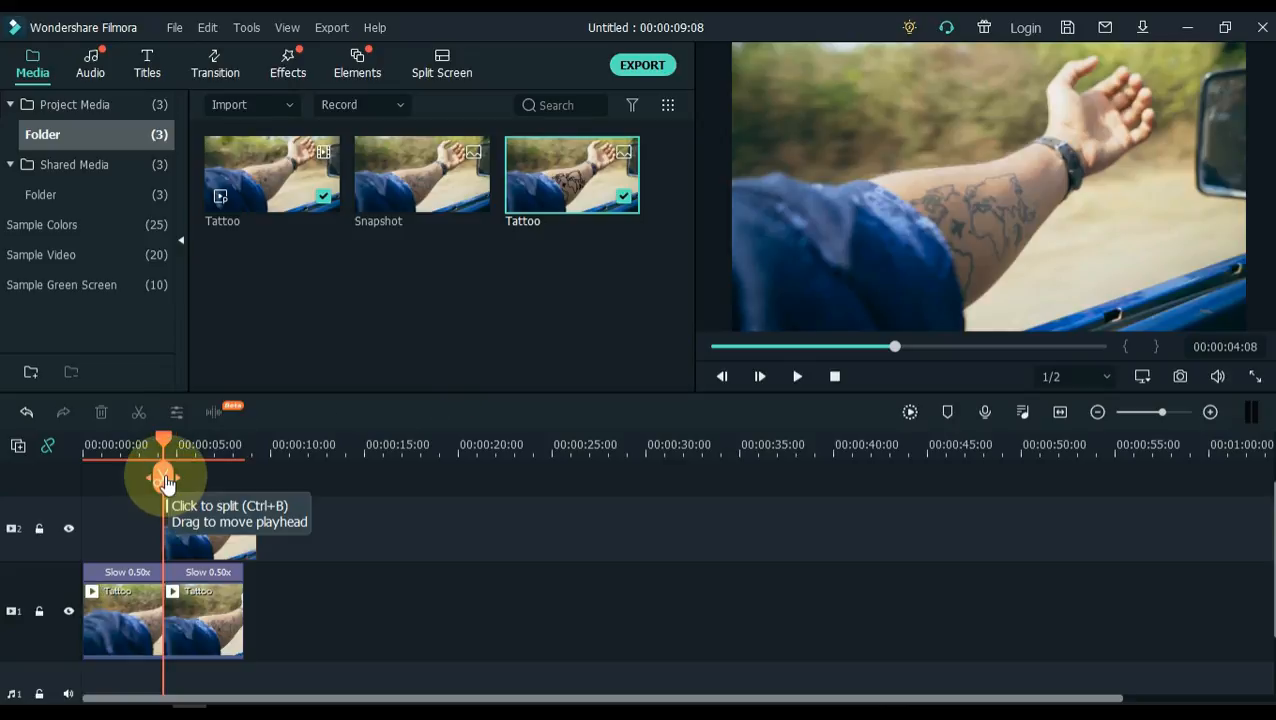
click(165, 478)
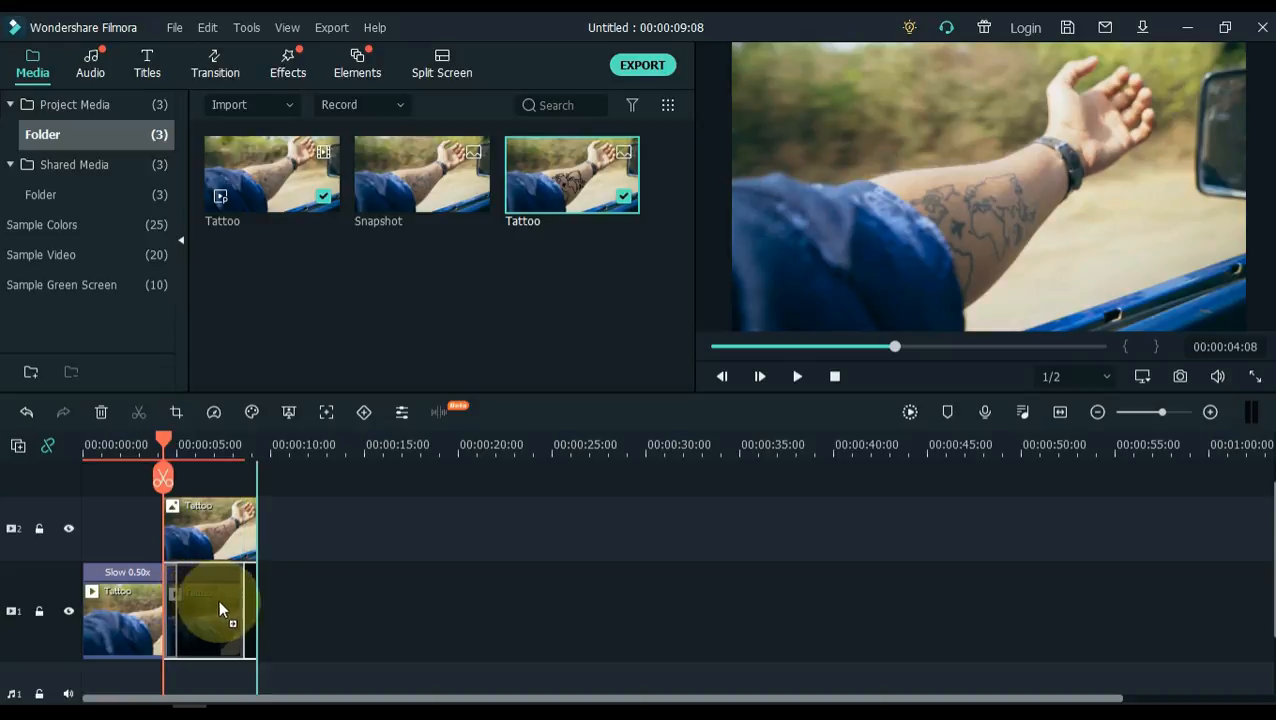
drag(220, 610, 290, 610)
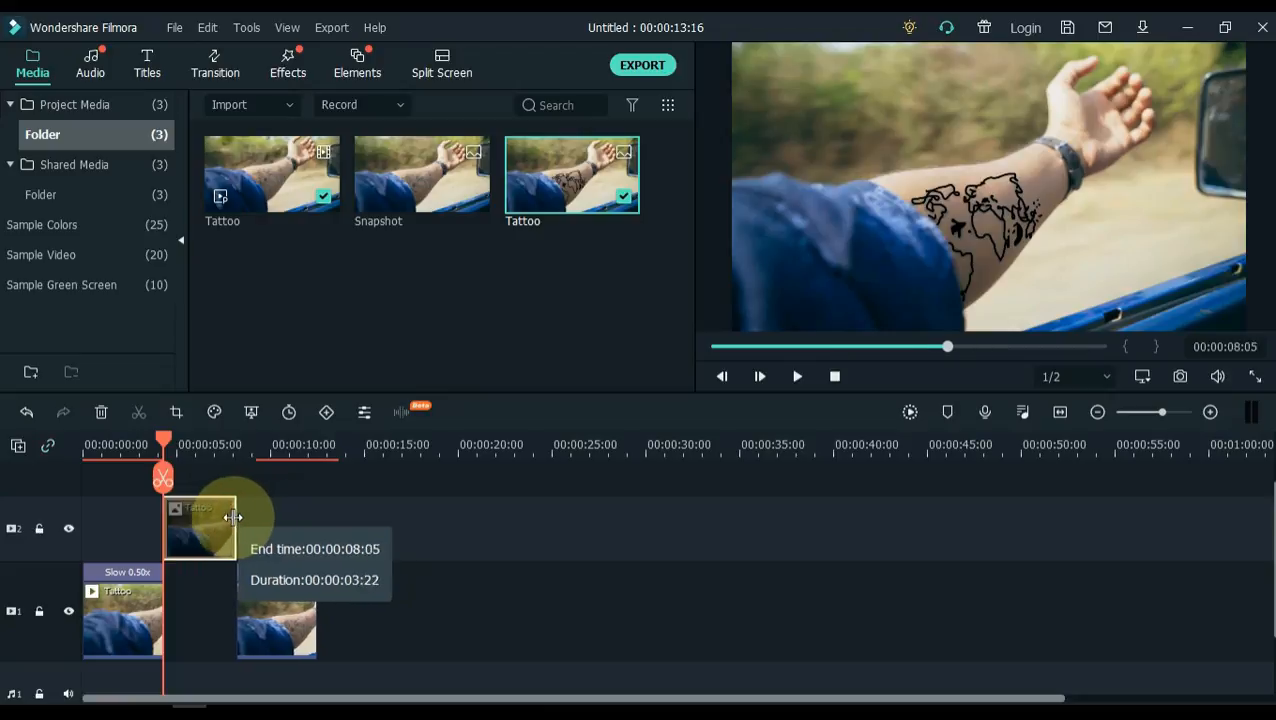
drag(232, 517, 197, 514)
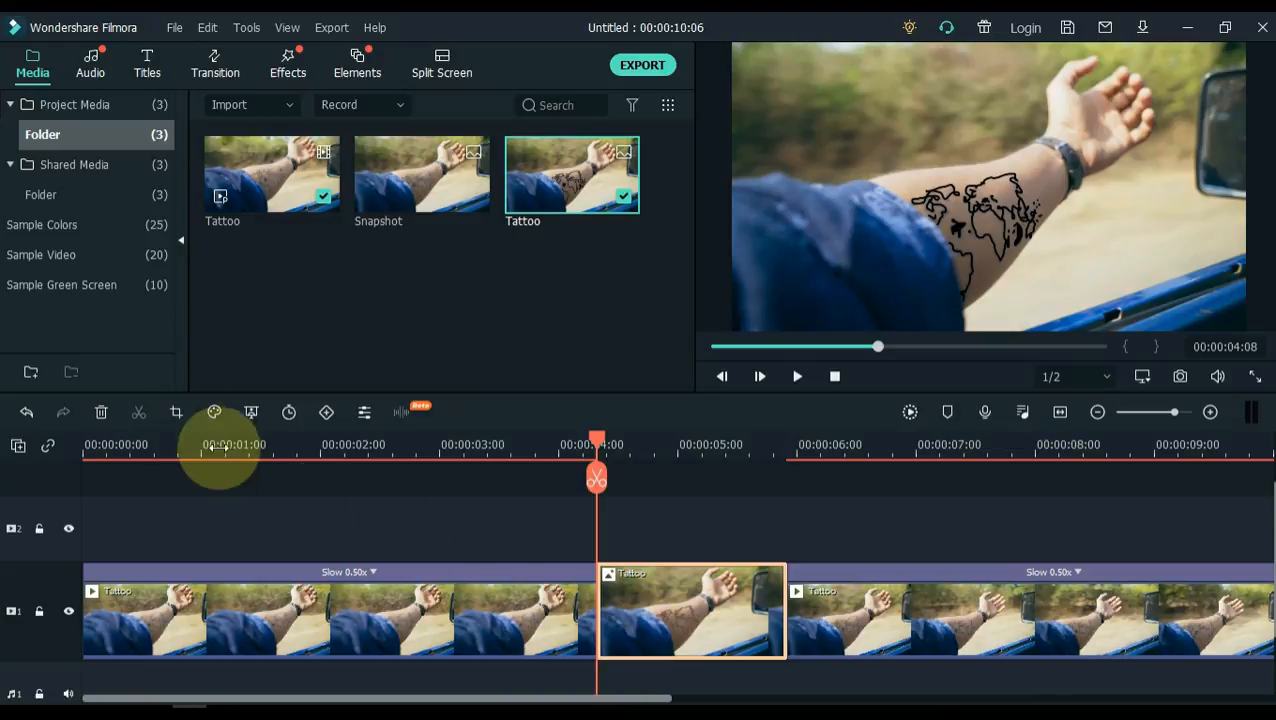
Give the Tattoo.png still a Pan & Zoom ending on the map tattoo, then preview it.
click(176, 413)
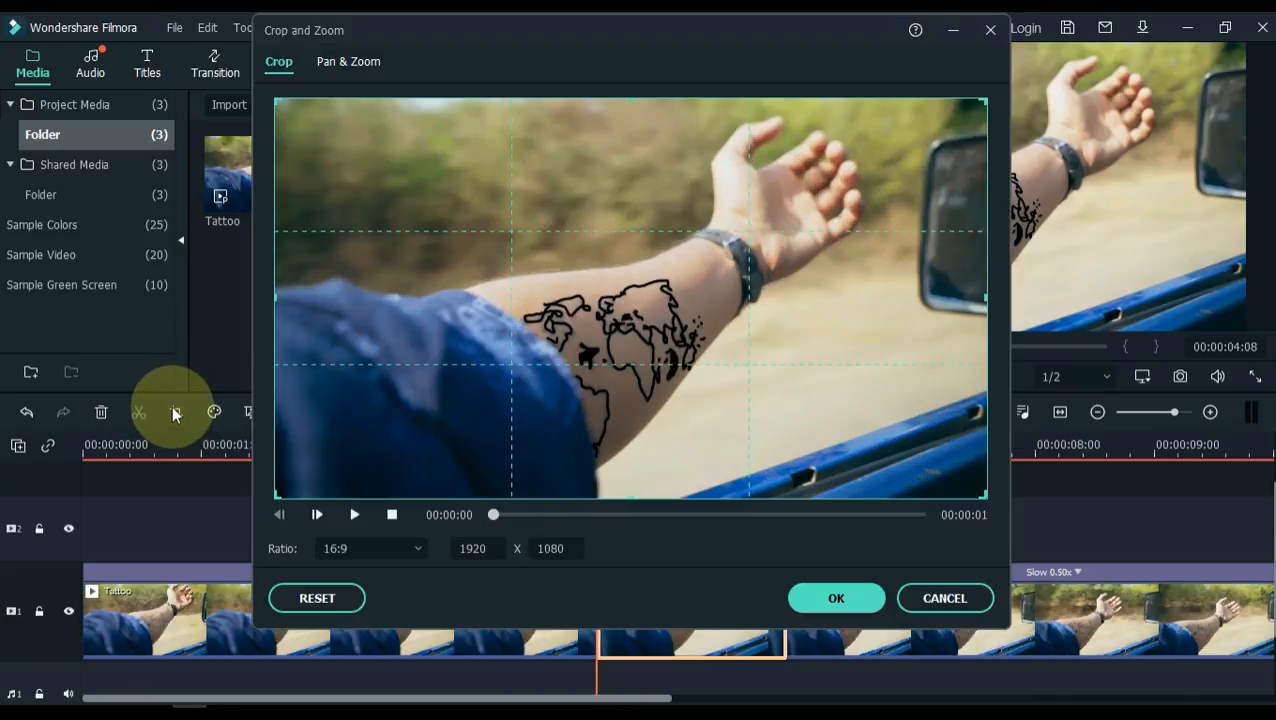
click(348, 61)
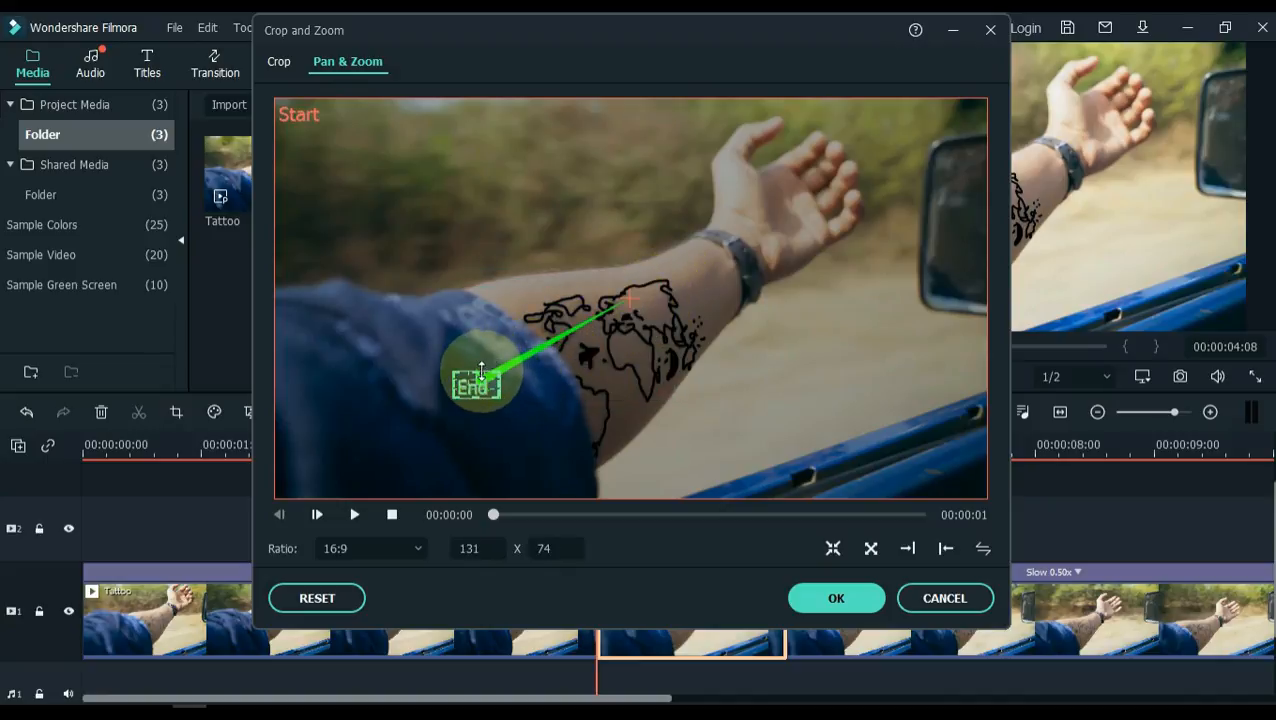
drag(480, 385, 575, 360)
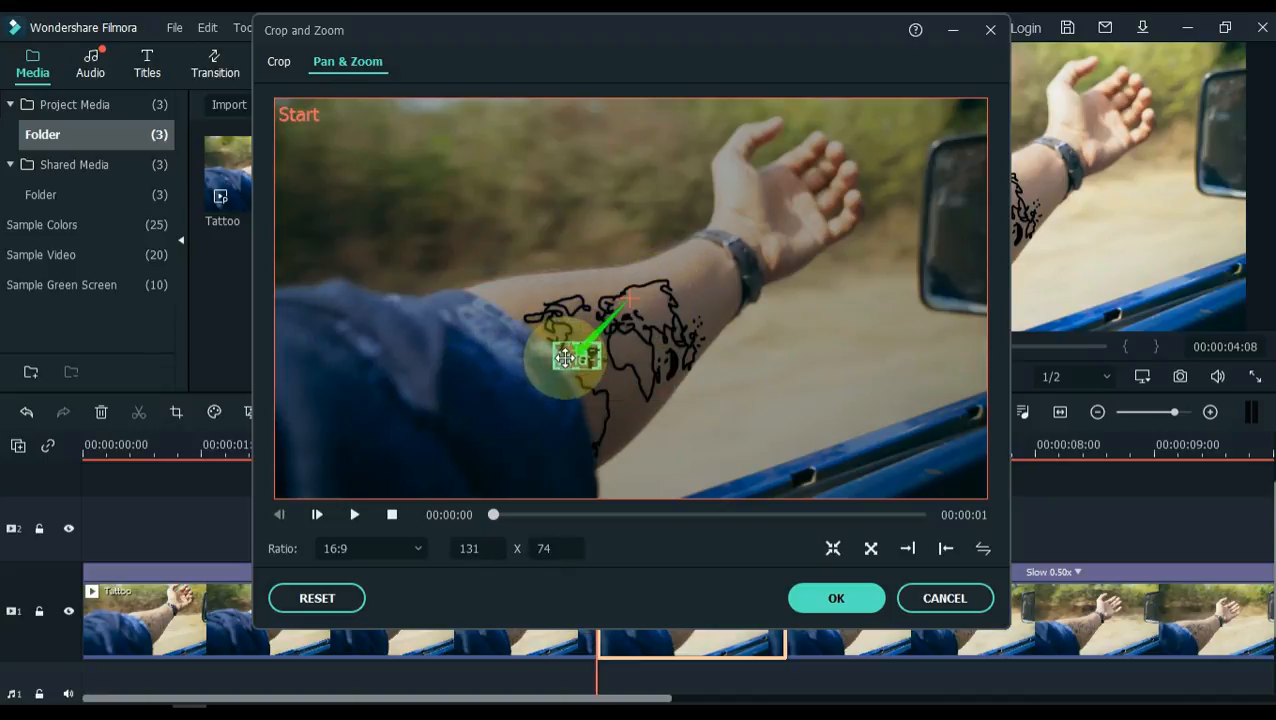
drag(575, 358, 593, 355)
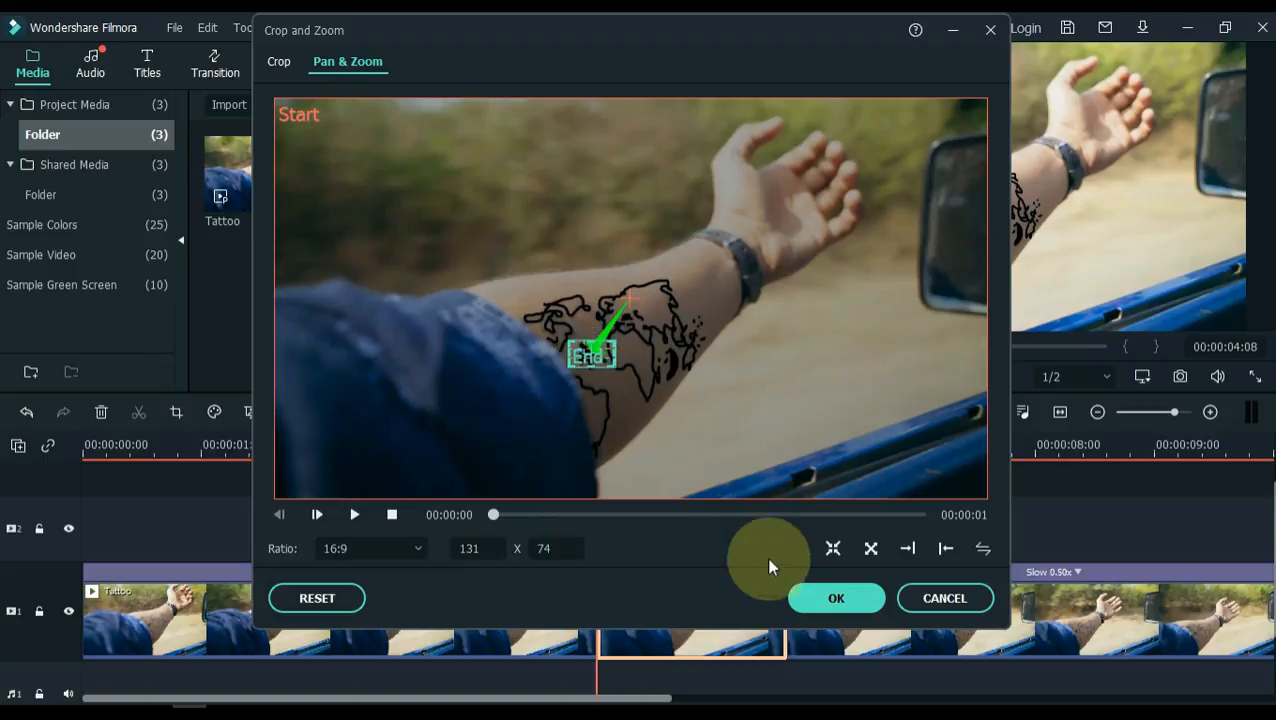
click(836, 598)
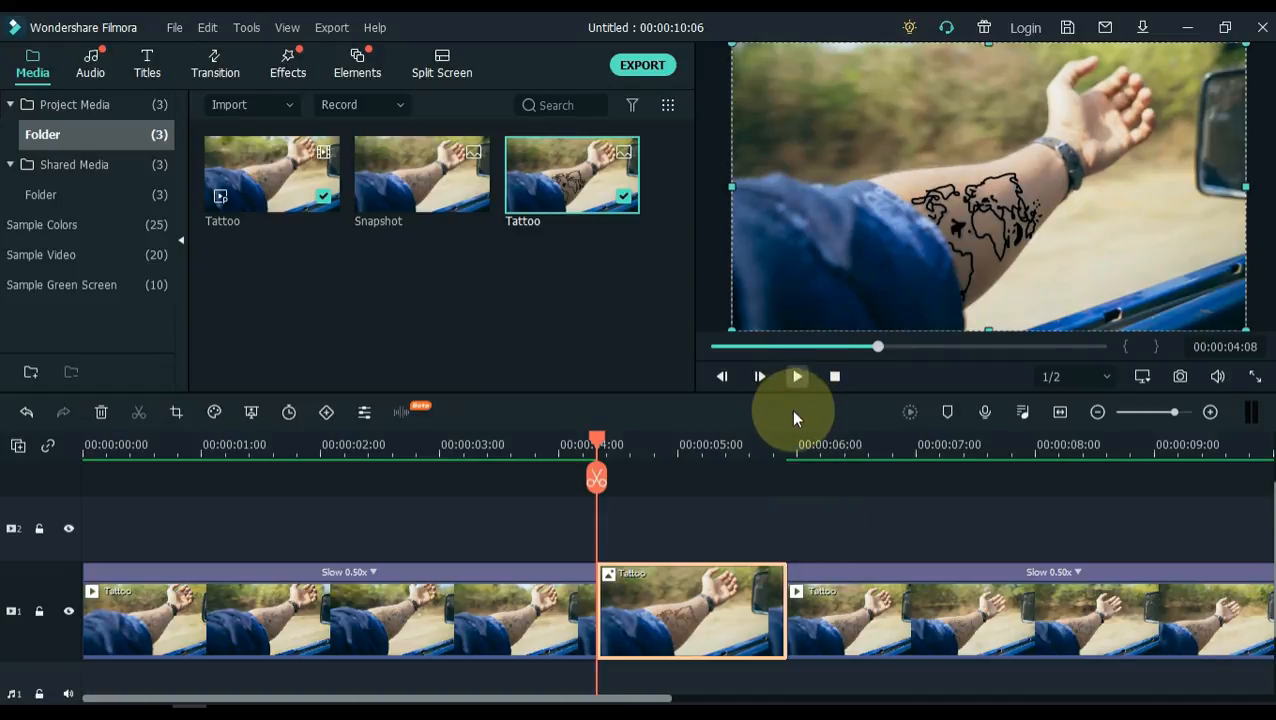
click(796, 376)
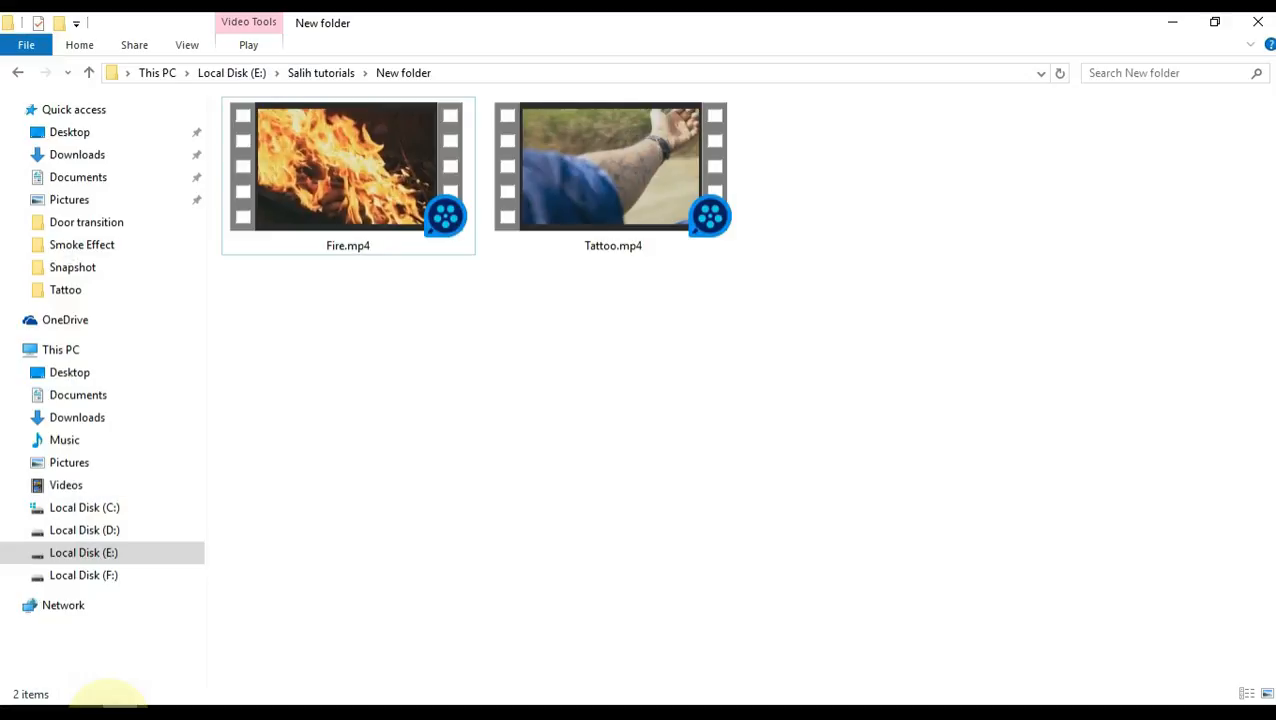
Import Fire.mp4 and place it on track 1 beneath the tattoo clips.
click(340, 180)
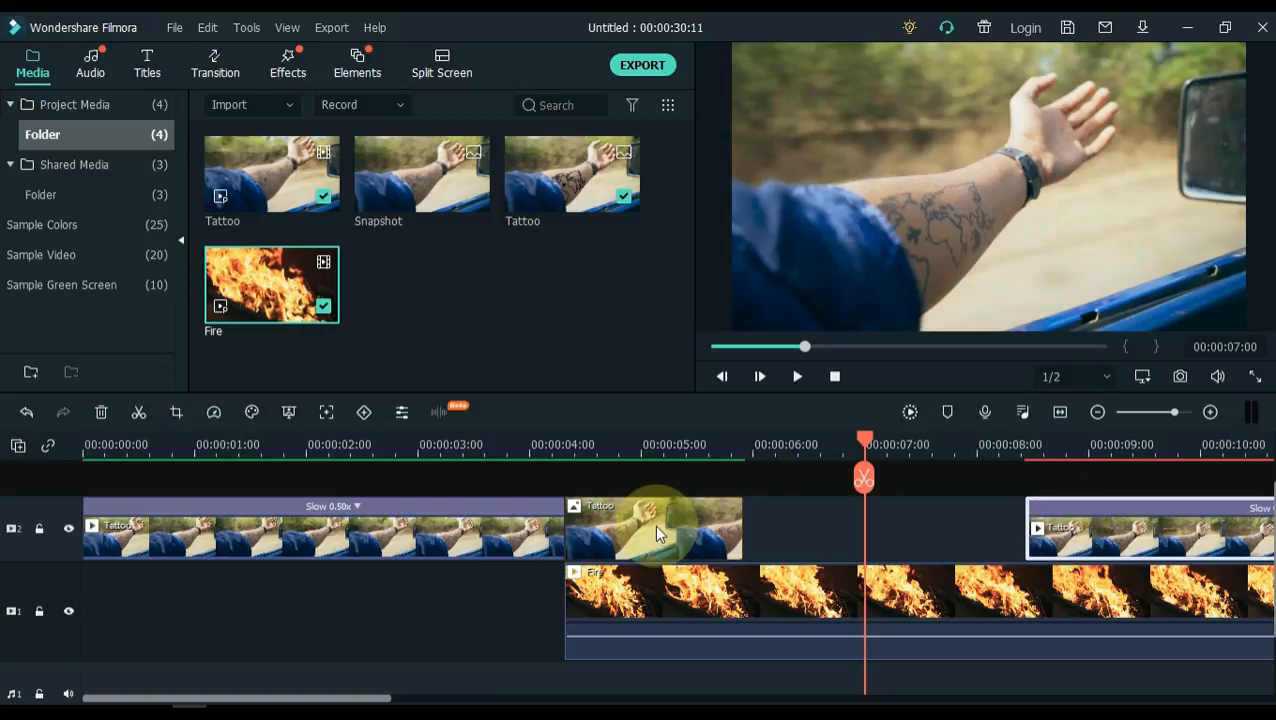
Paste a copy of the tattoo still at the playhead, close the gap, and trim Fire.mp4 to end beneath it.
right_click(655, 528)
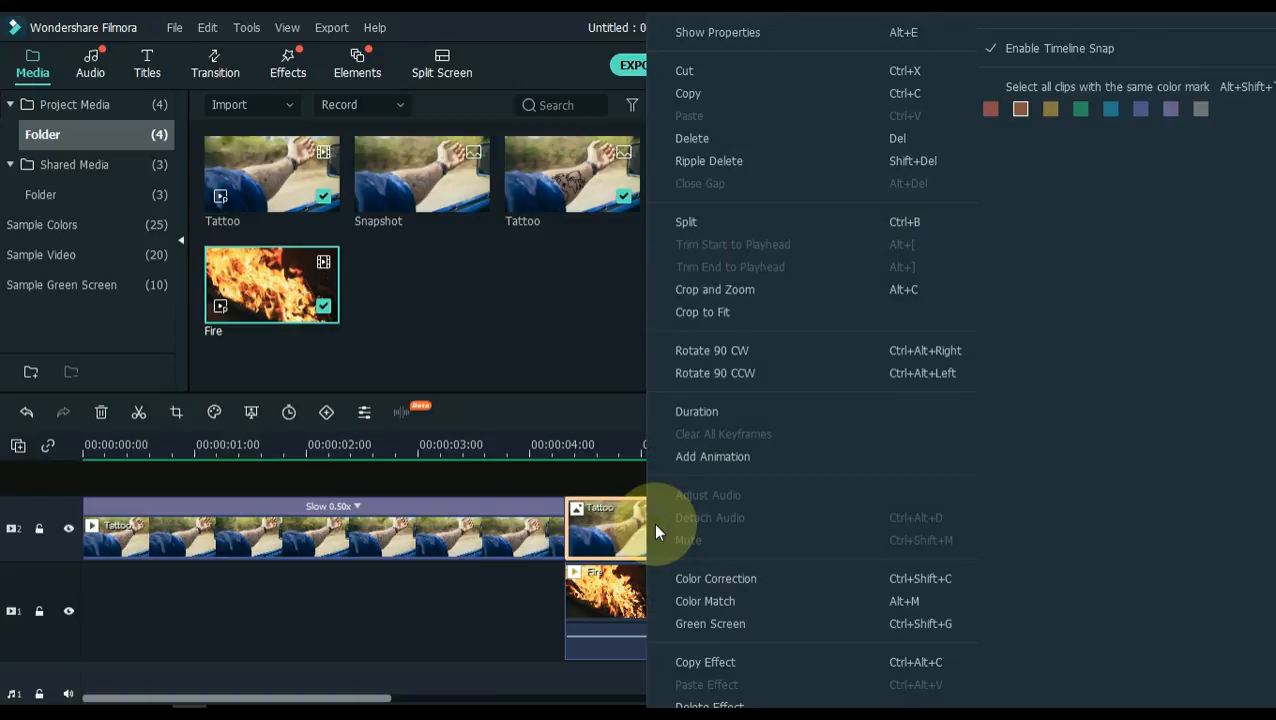
mouse_move(700, 93)
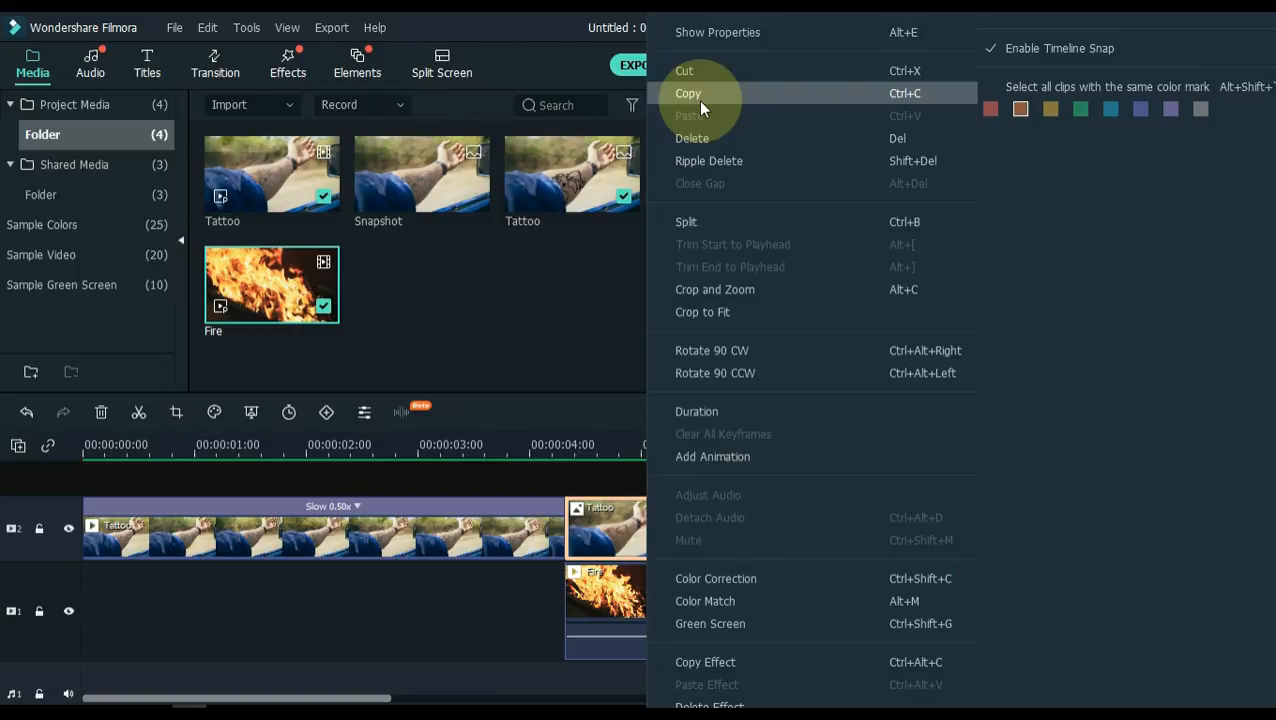
key(ctrl+c)
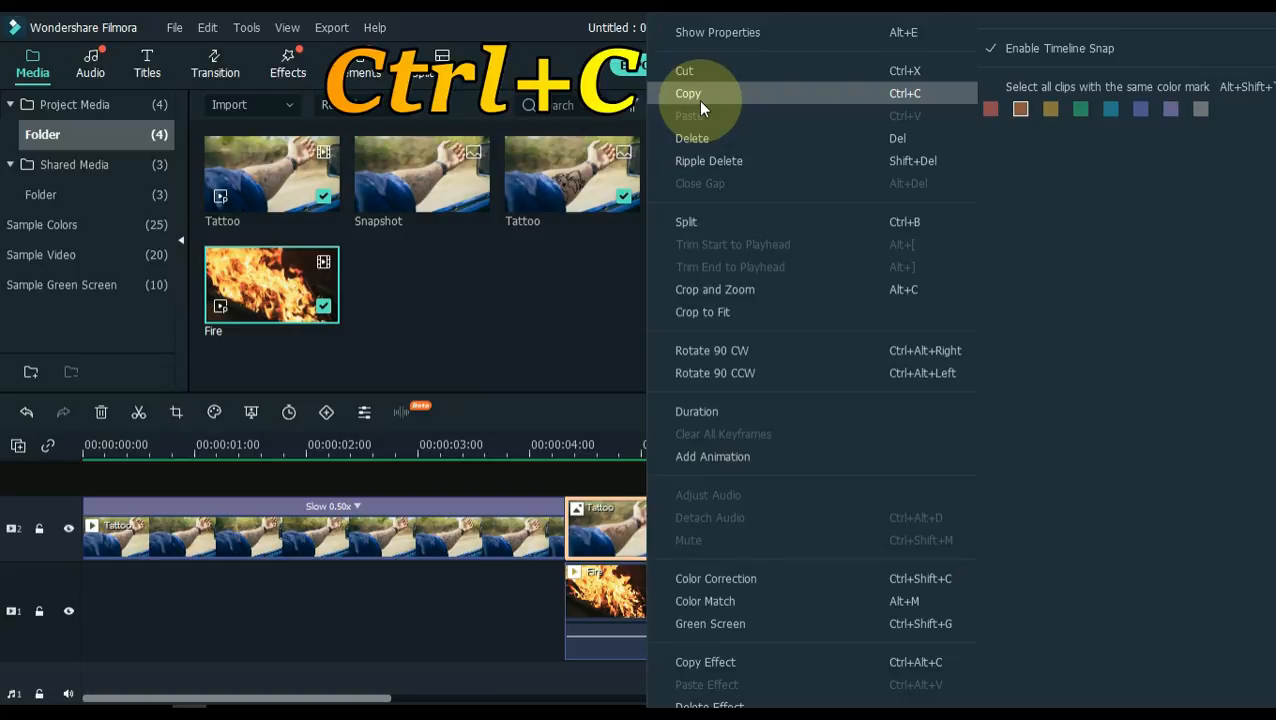
click(688, 93)
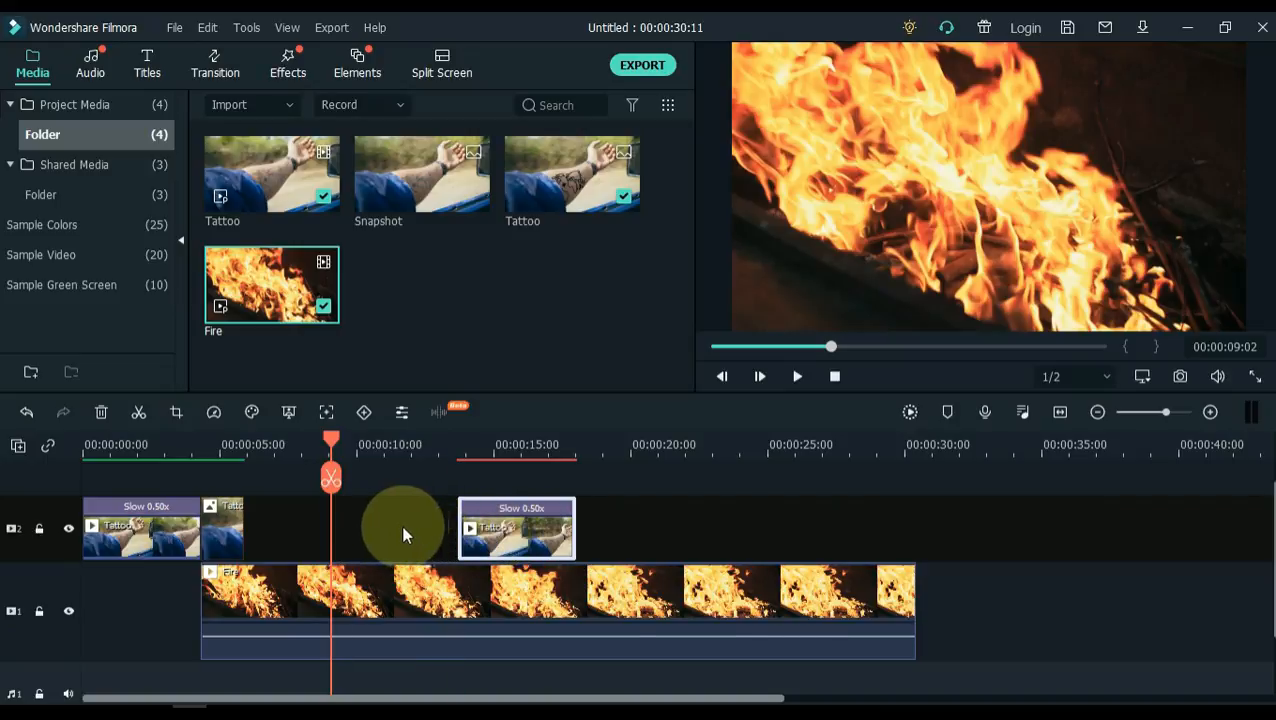
mouse_move(348, 530)
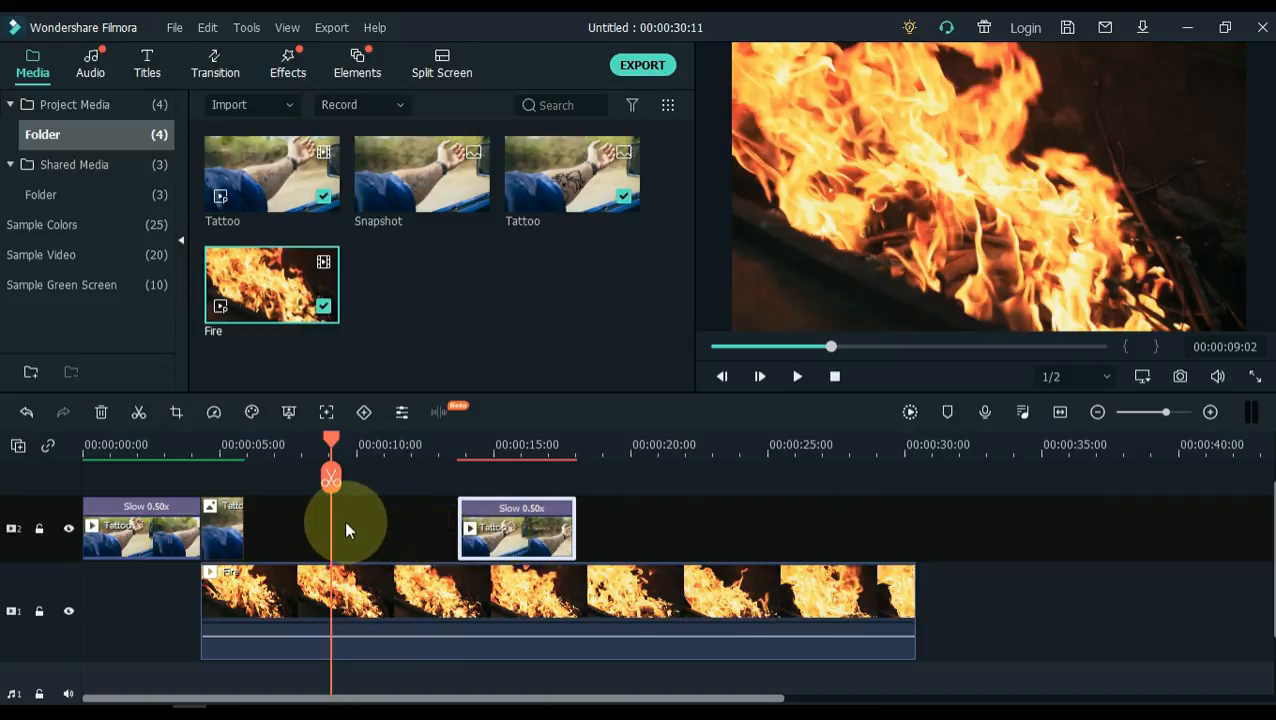
right_click(347, 530)
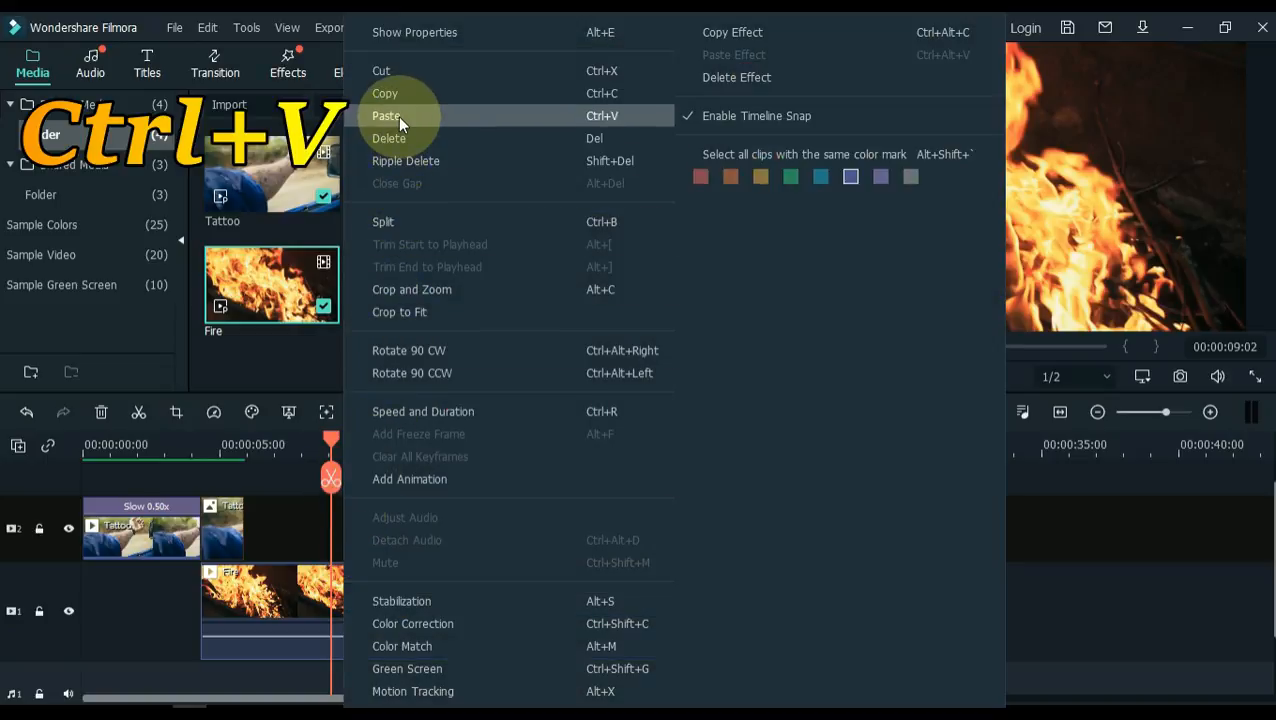
click(386, 116)
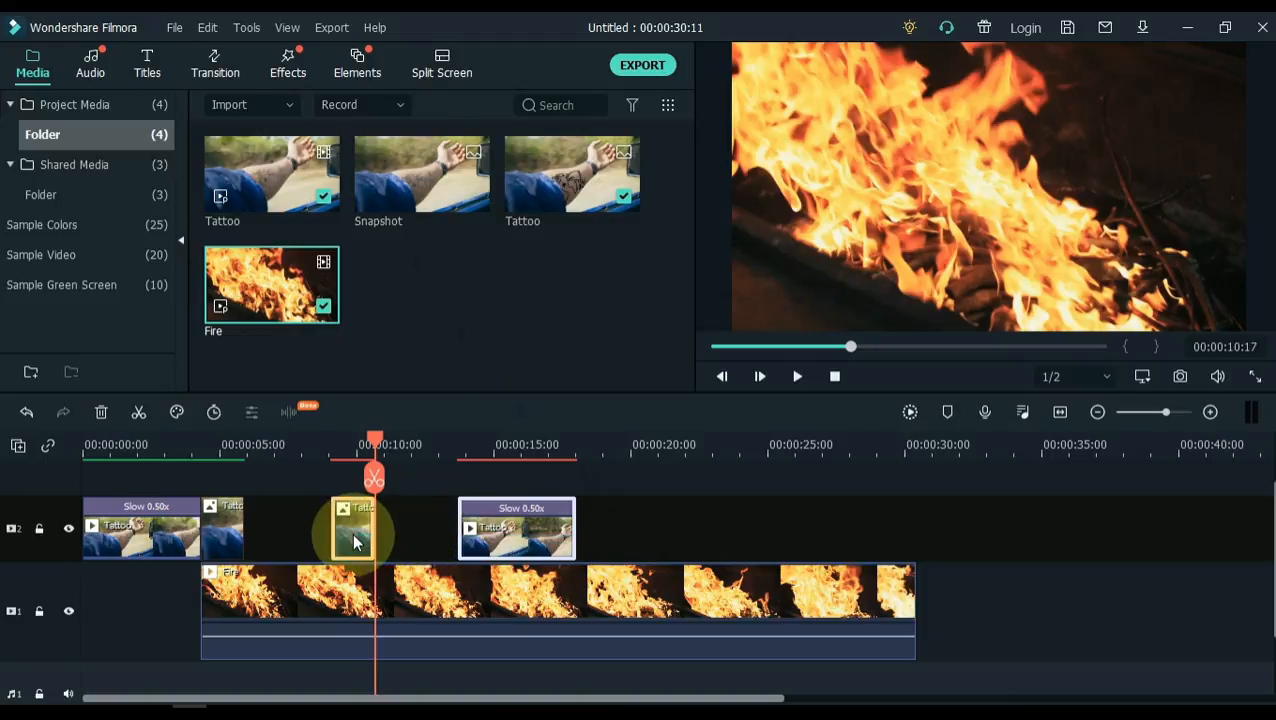
key(alt+delete)
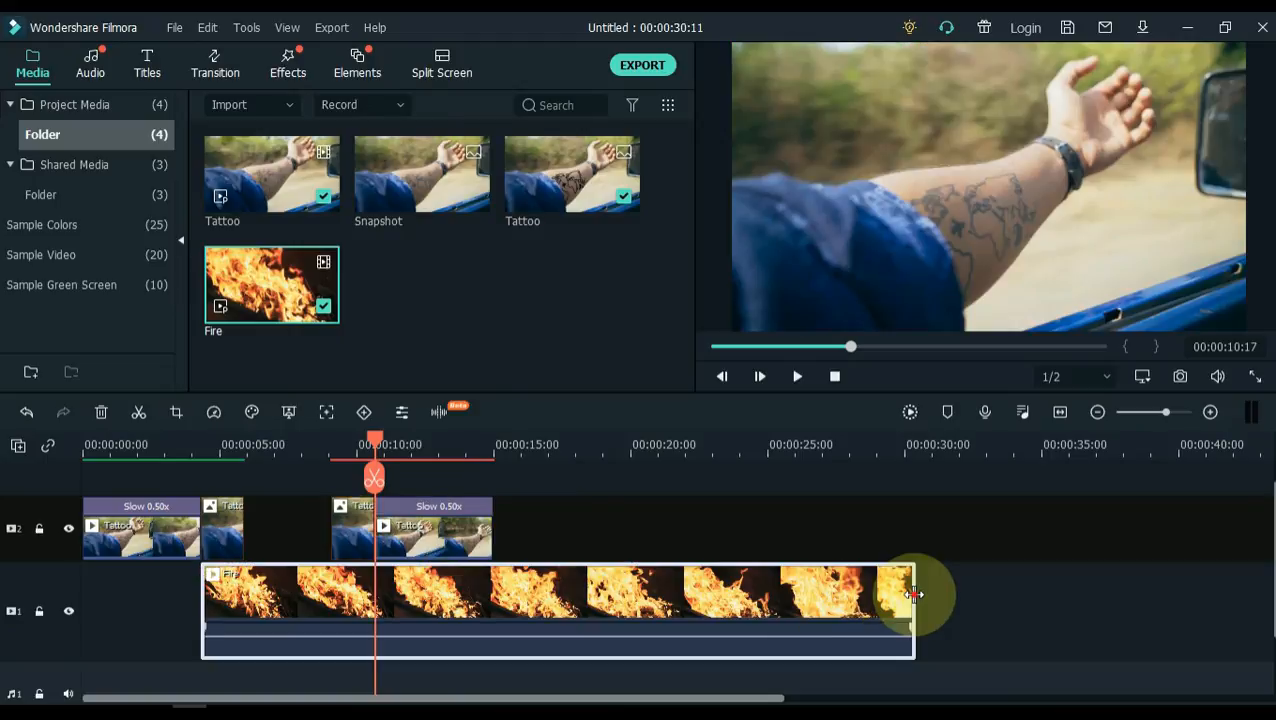
drag(910, 595, 383, 615)
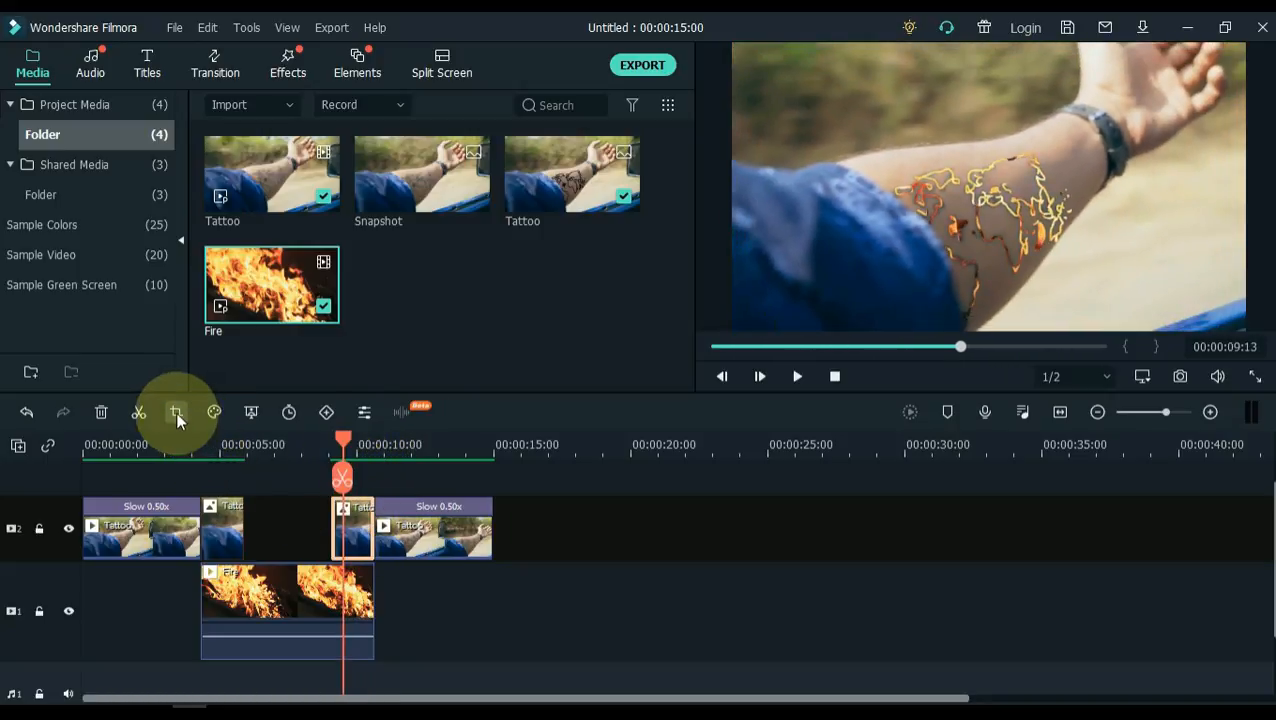
Swap the pasted still's Pan & Zoom start and end frames so it pulls back to full frame.
click(175, 413)
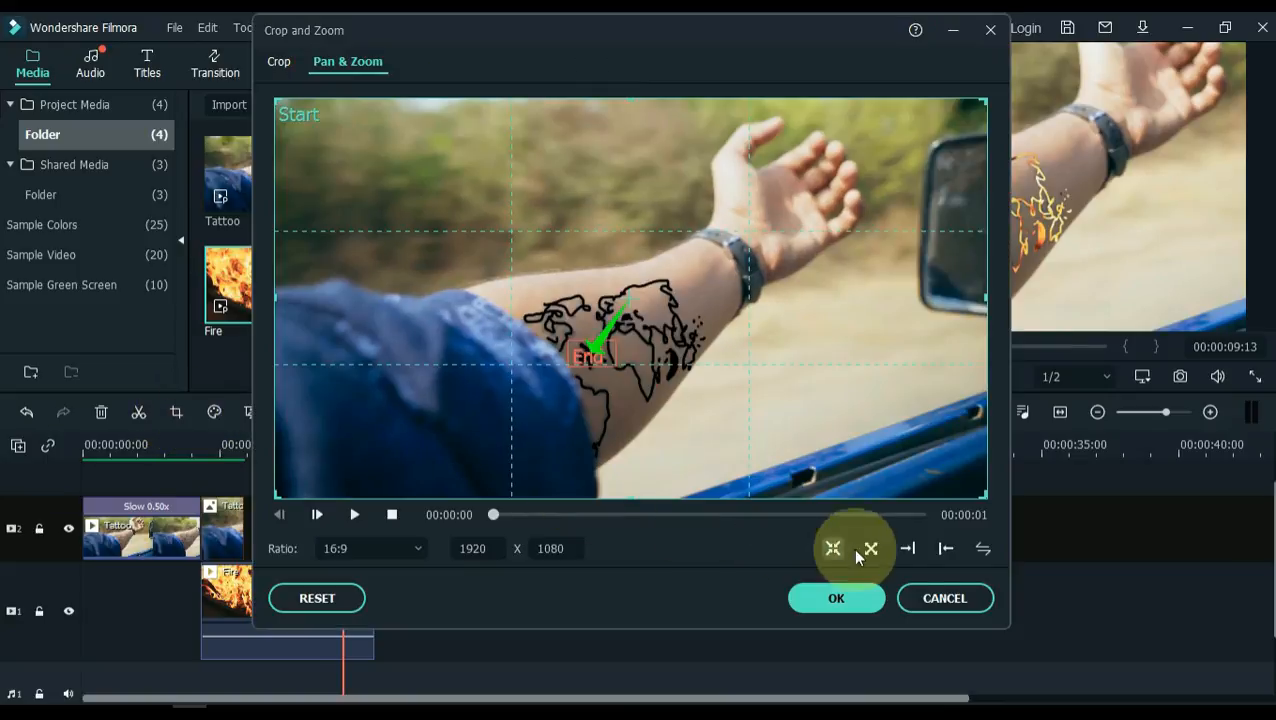
click(983, 548)
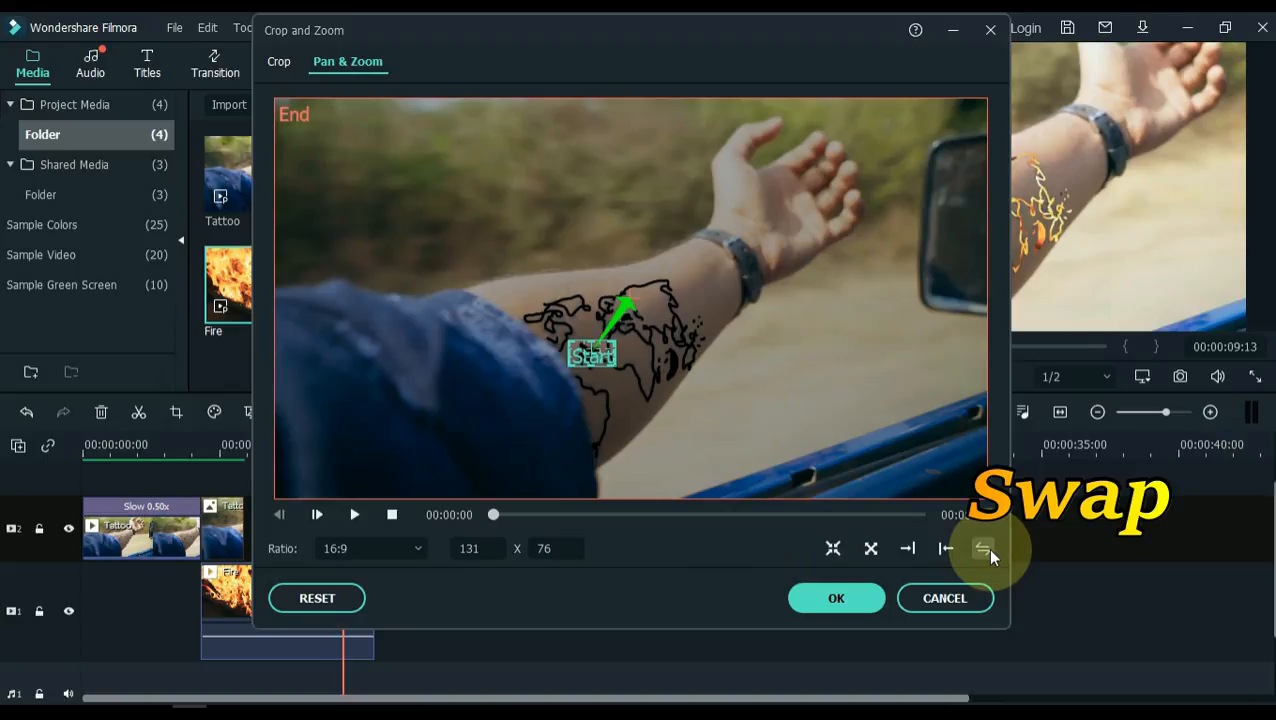
click(836, 598)
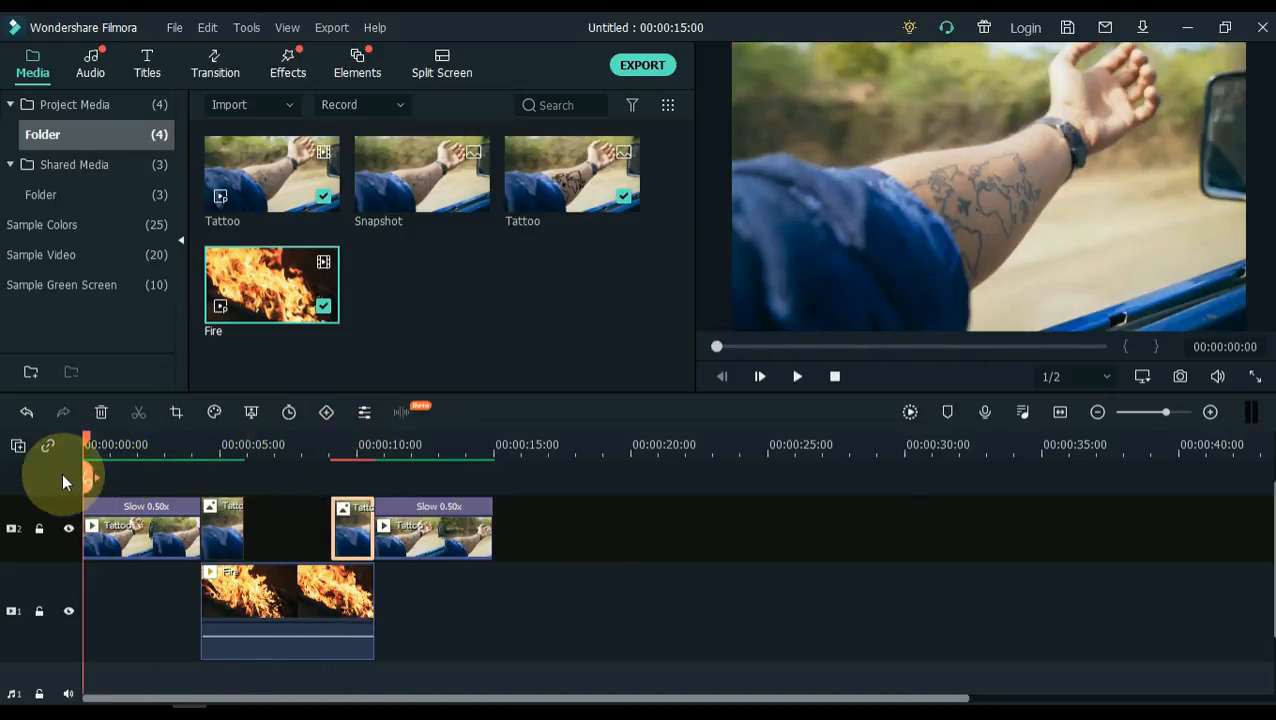
click(797, 376)
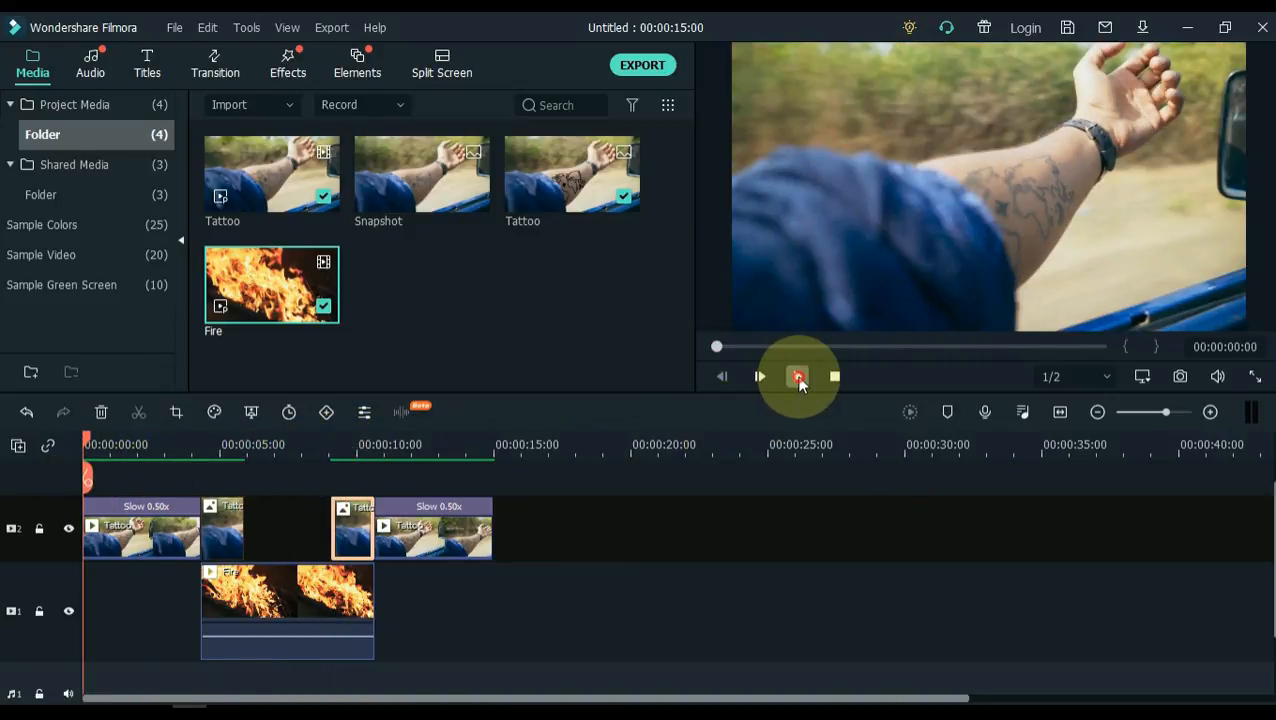
click(798, 376)
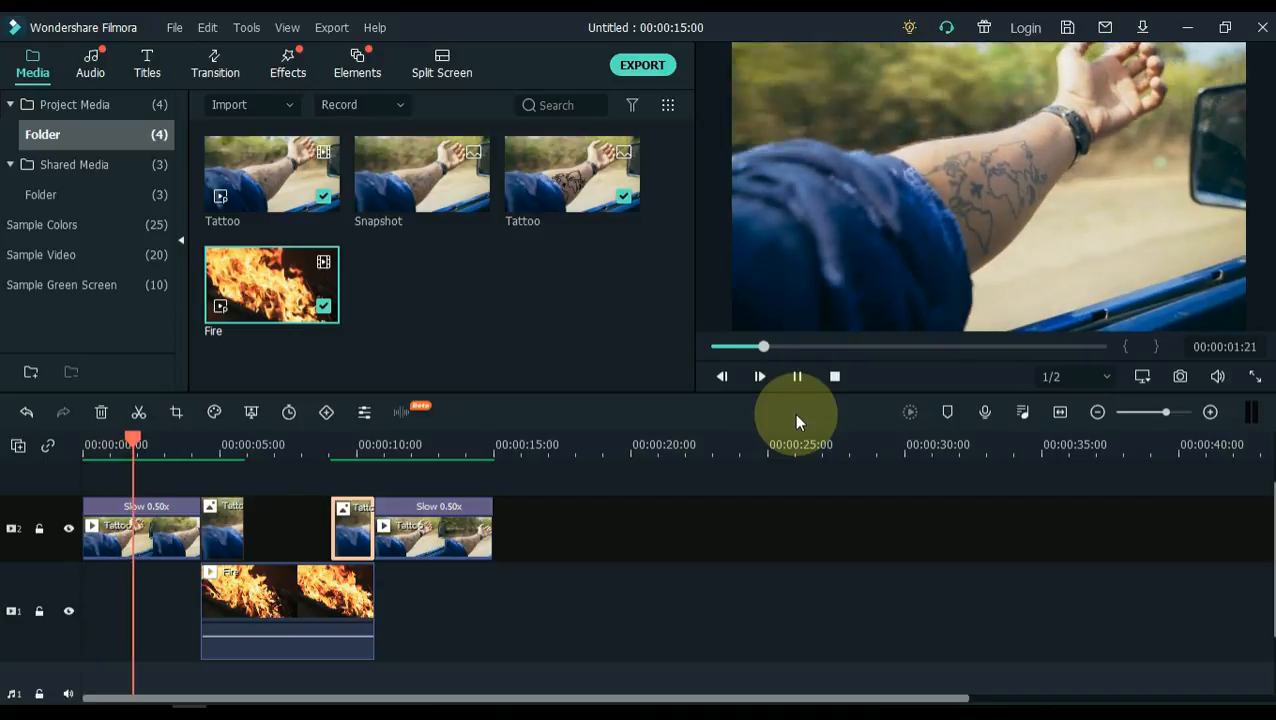